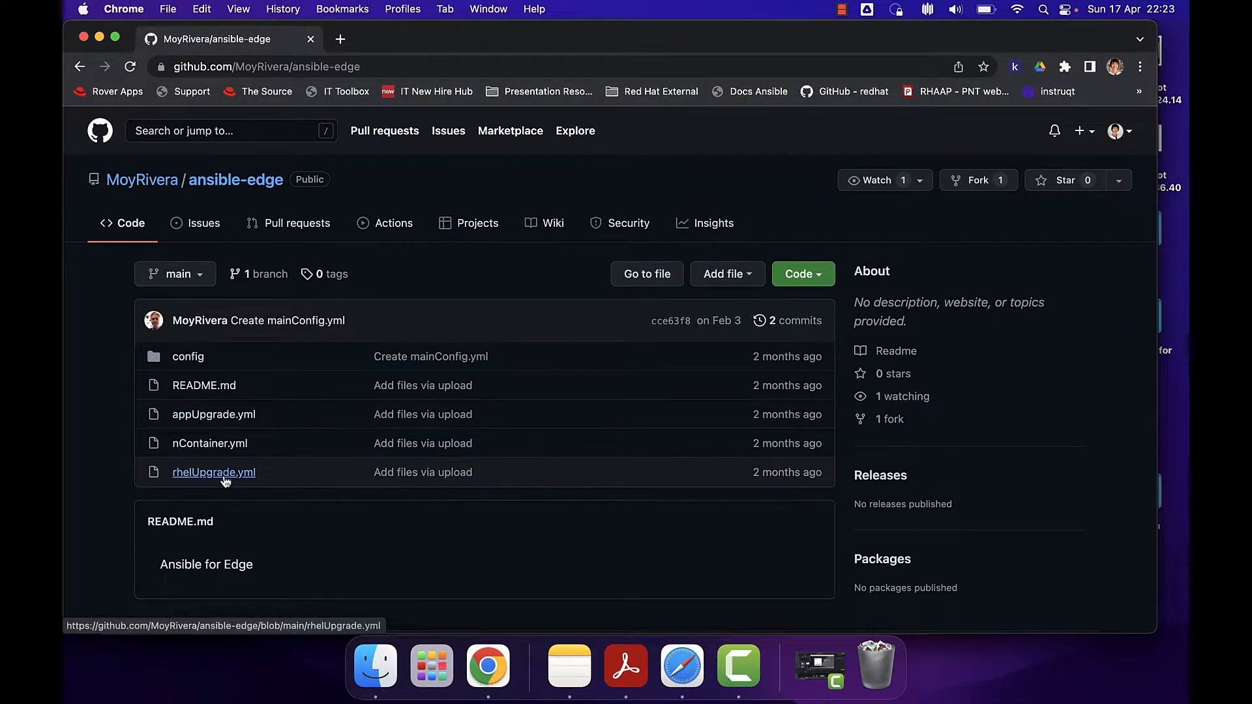
Review the nContainer.yml and appUpgrade.yml playbooks in the ansible-edge repository
click(210, 443)
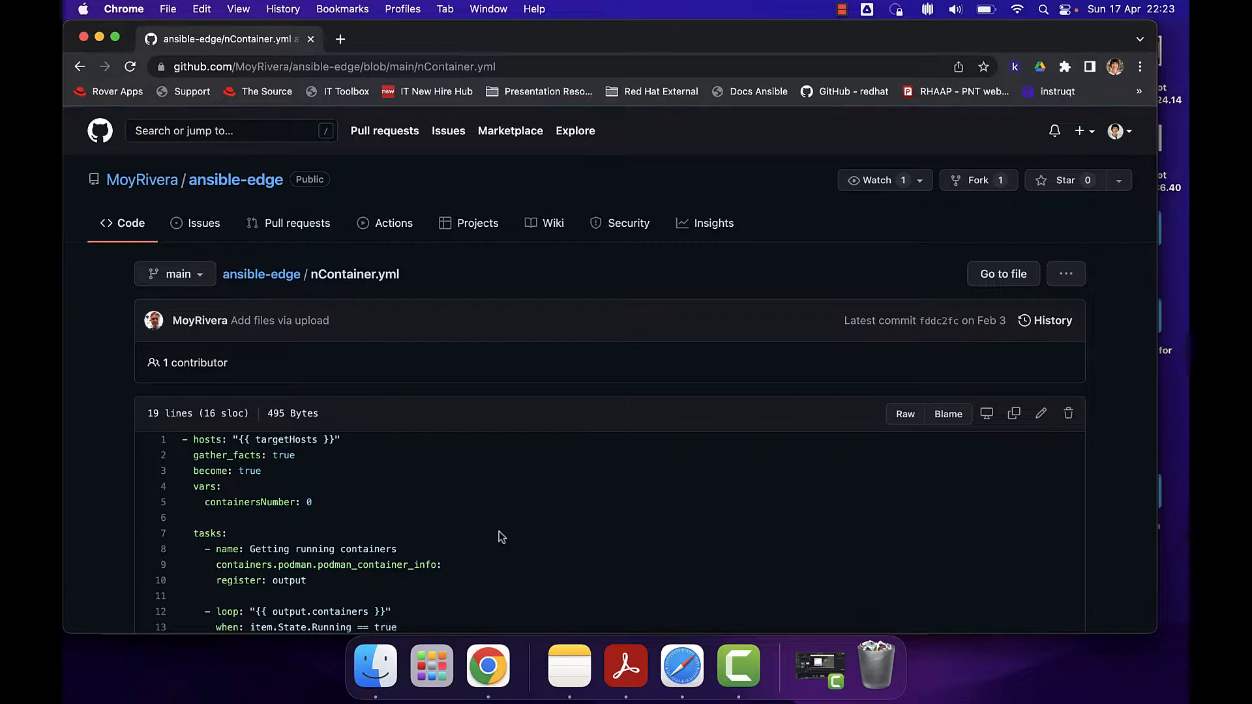
scroll(down, 3)
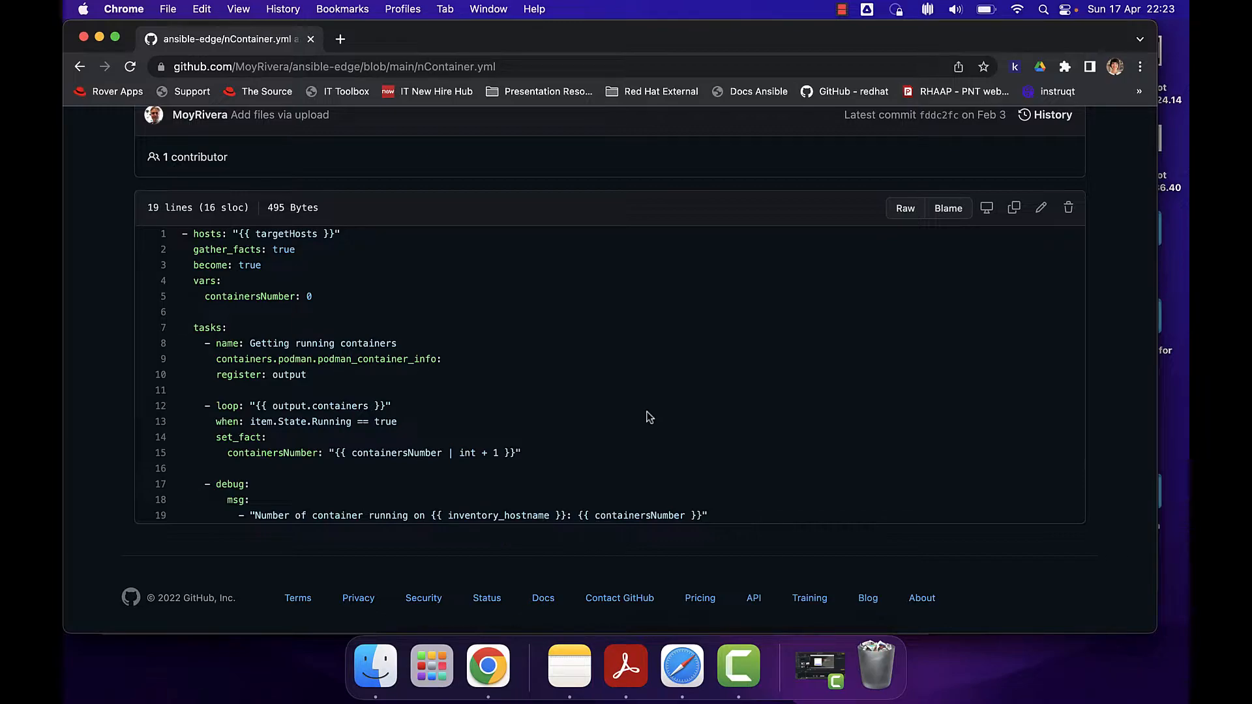
scroll(up, 3)
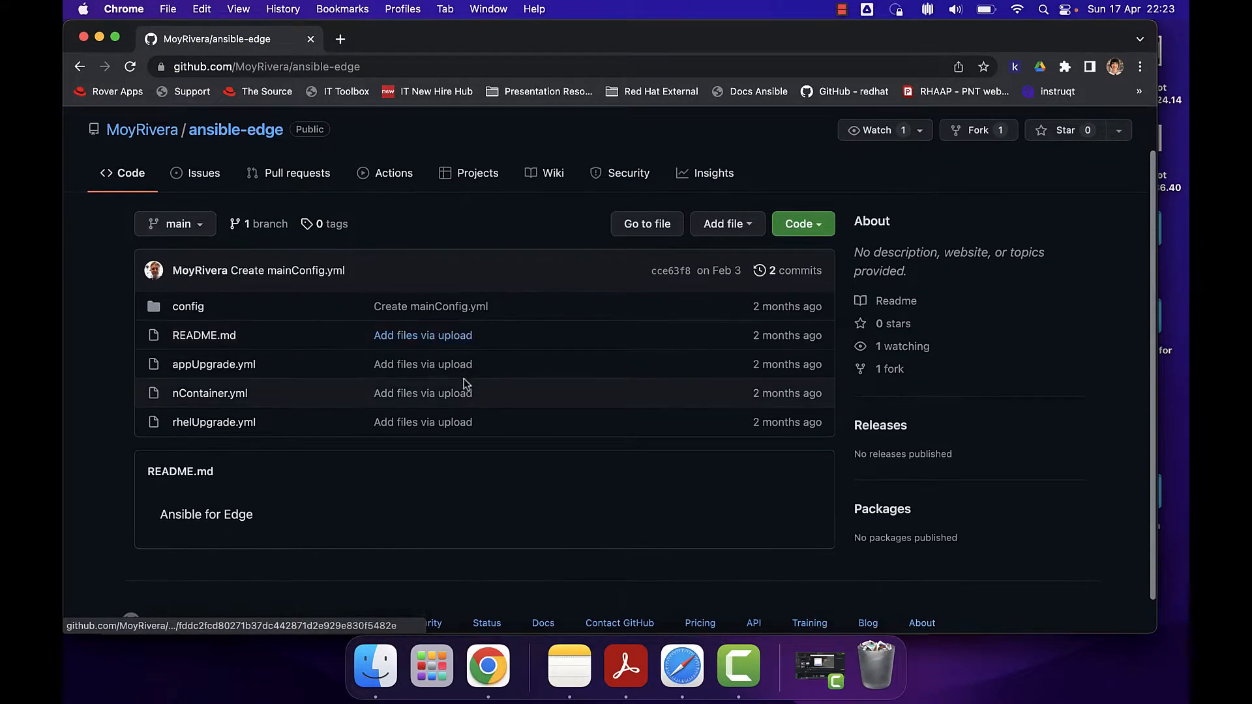
click(213, 364)
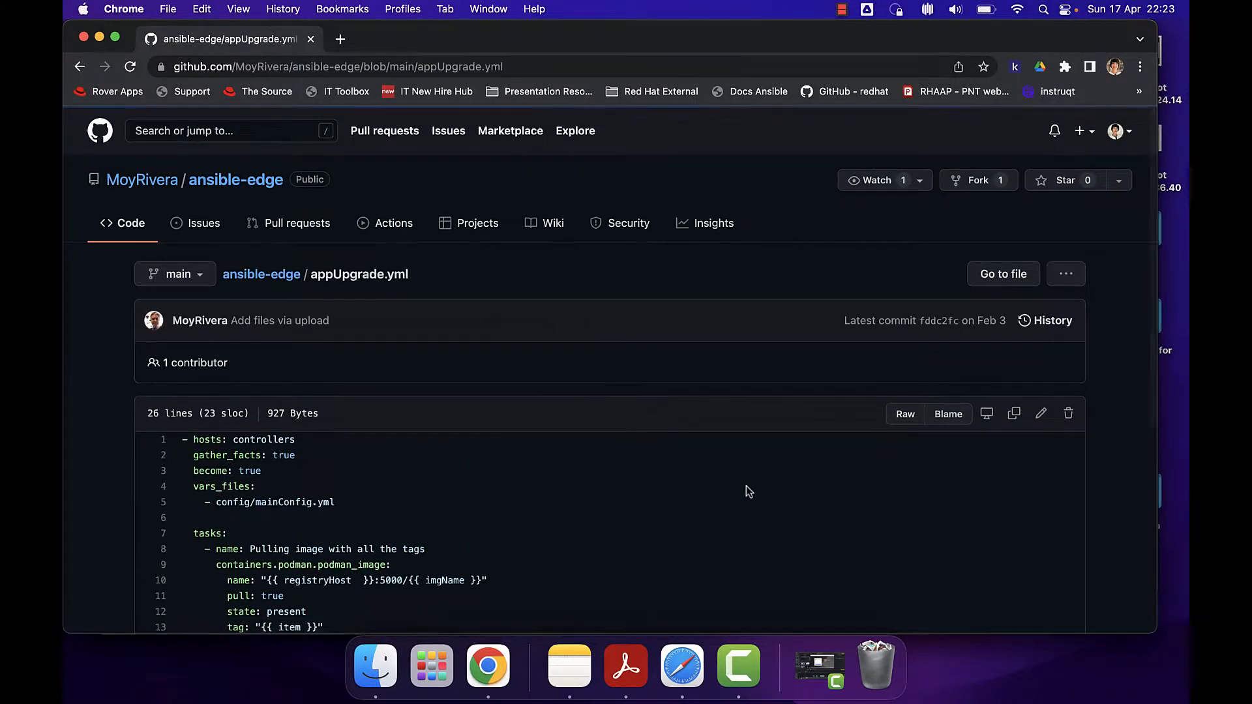
scroll(down, 3)
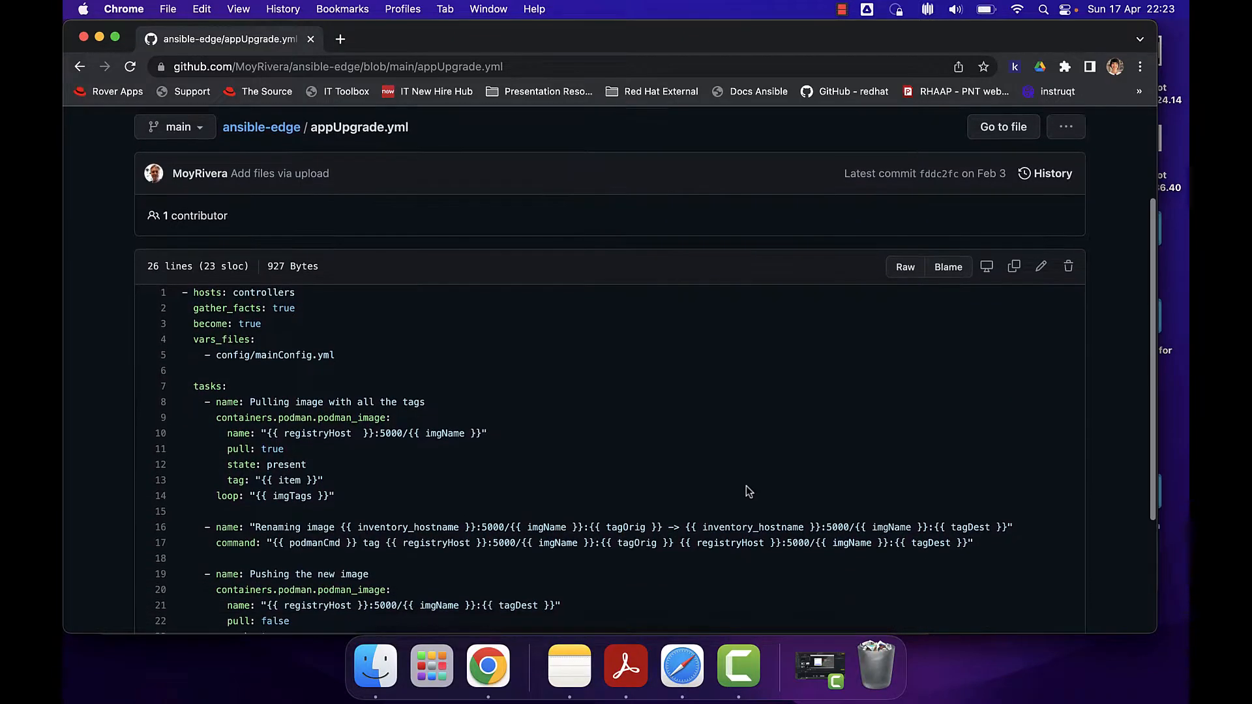
scroll(down, 3)
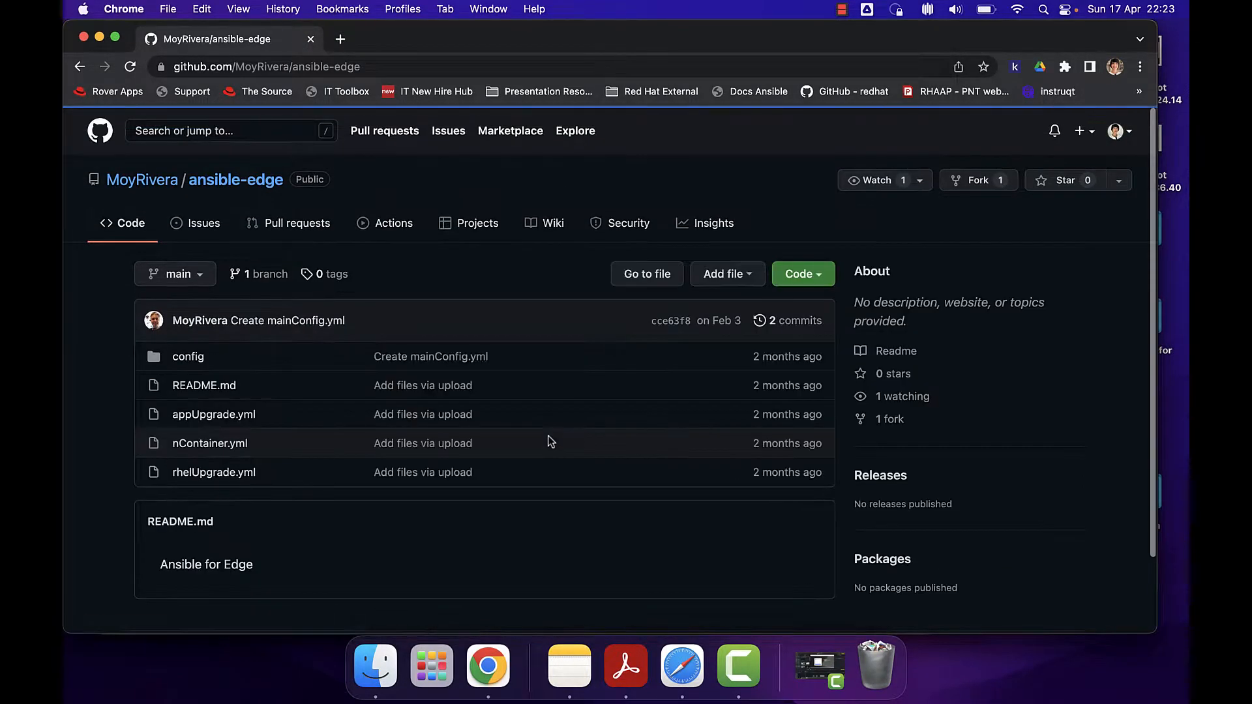
Read rhelUpgrade.yml down to its final FAIL/OK version debug tasks
click(213, 472)
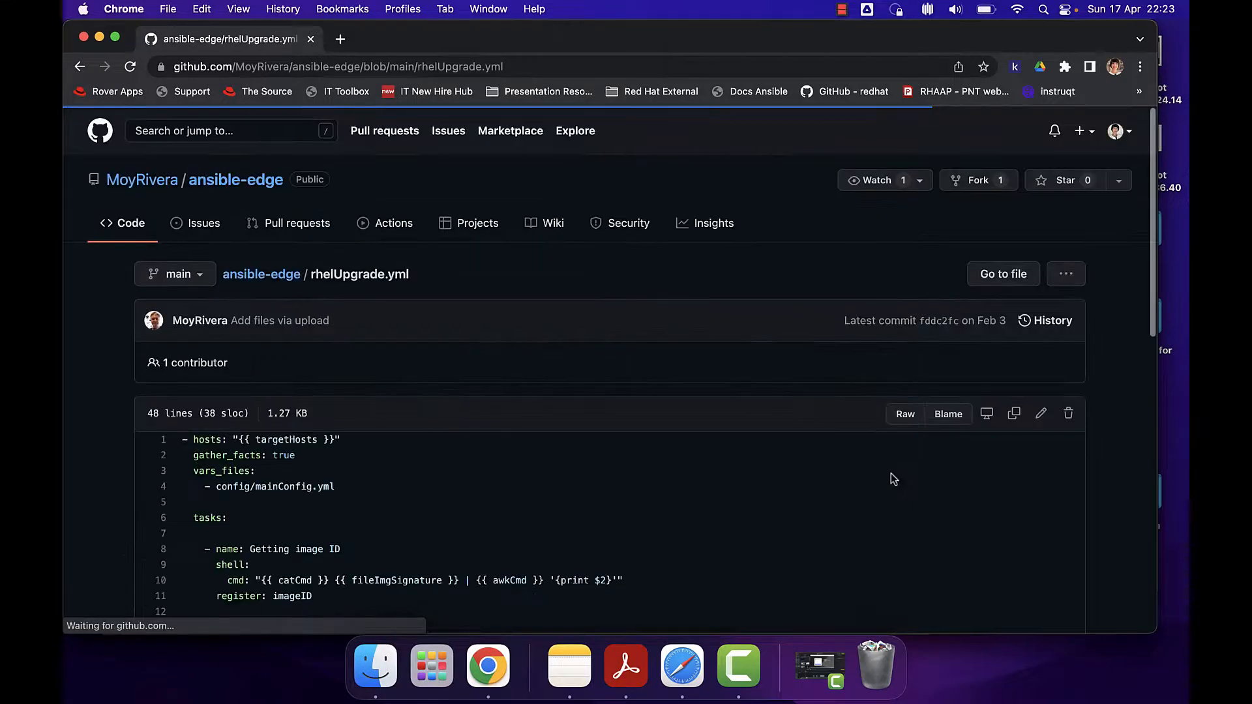
scroll(down, 3)
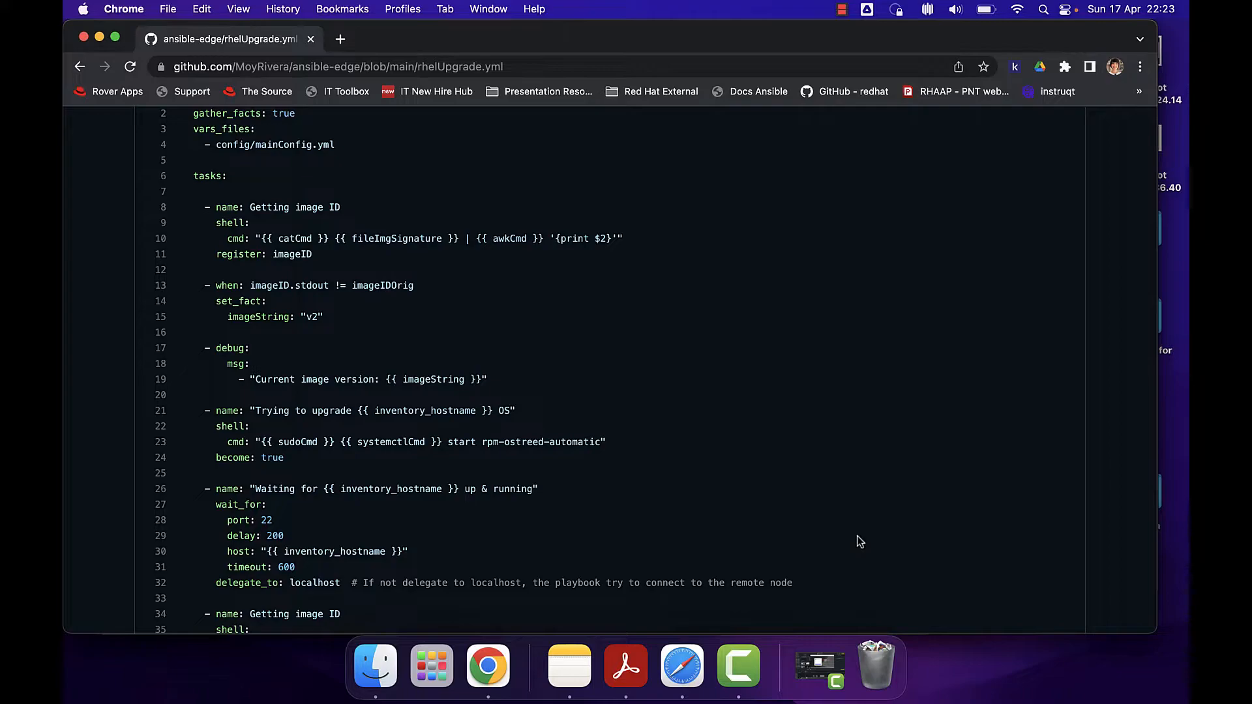
scroll(down, 3)
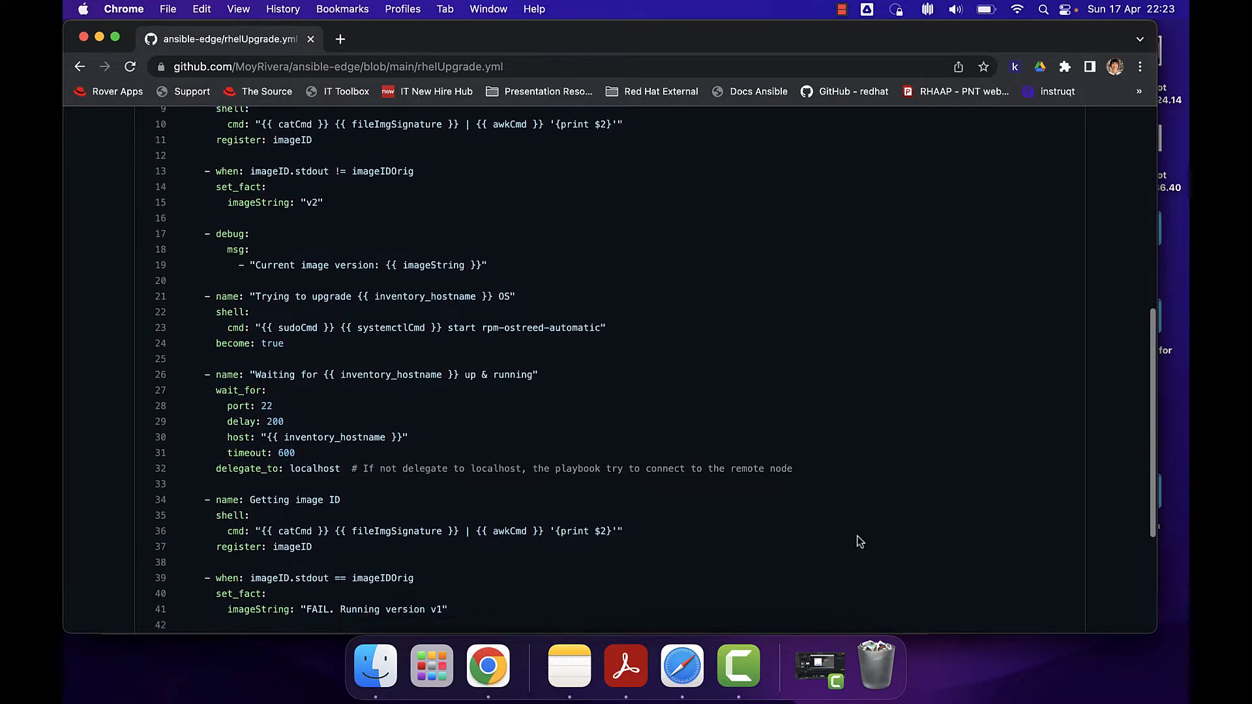
scroll(down, 3)
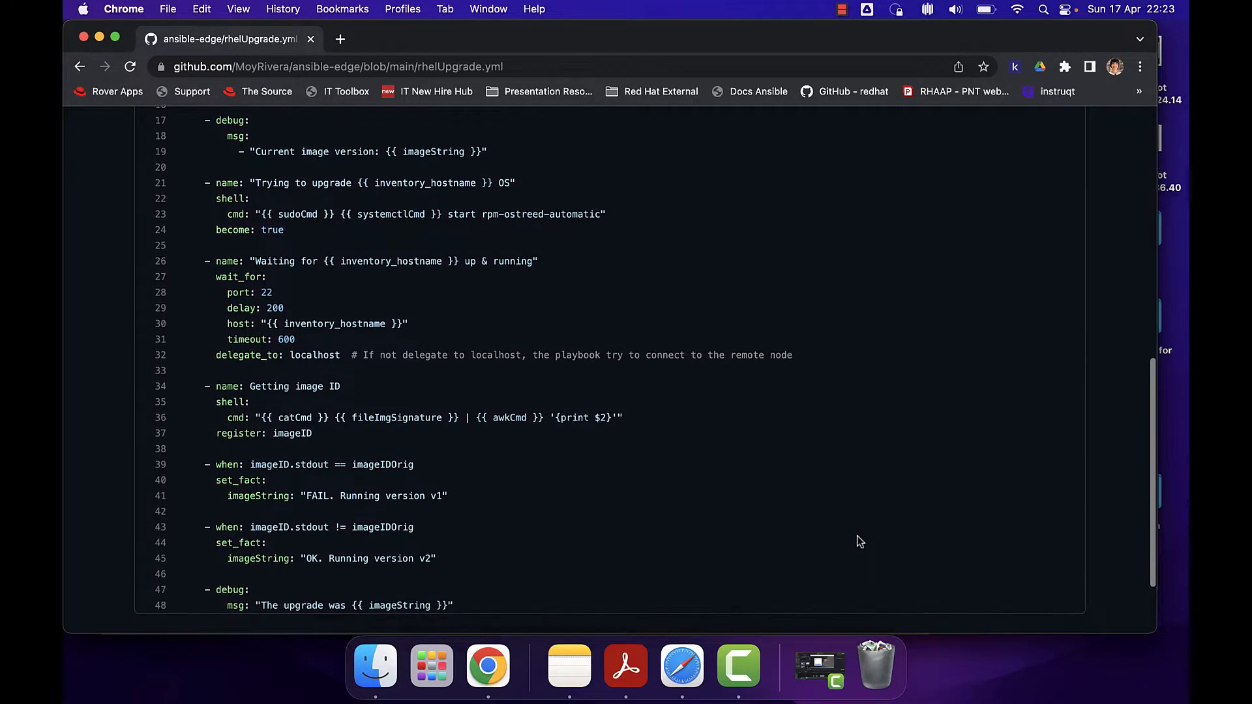
scroll(down, 3)
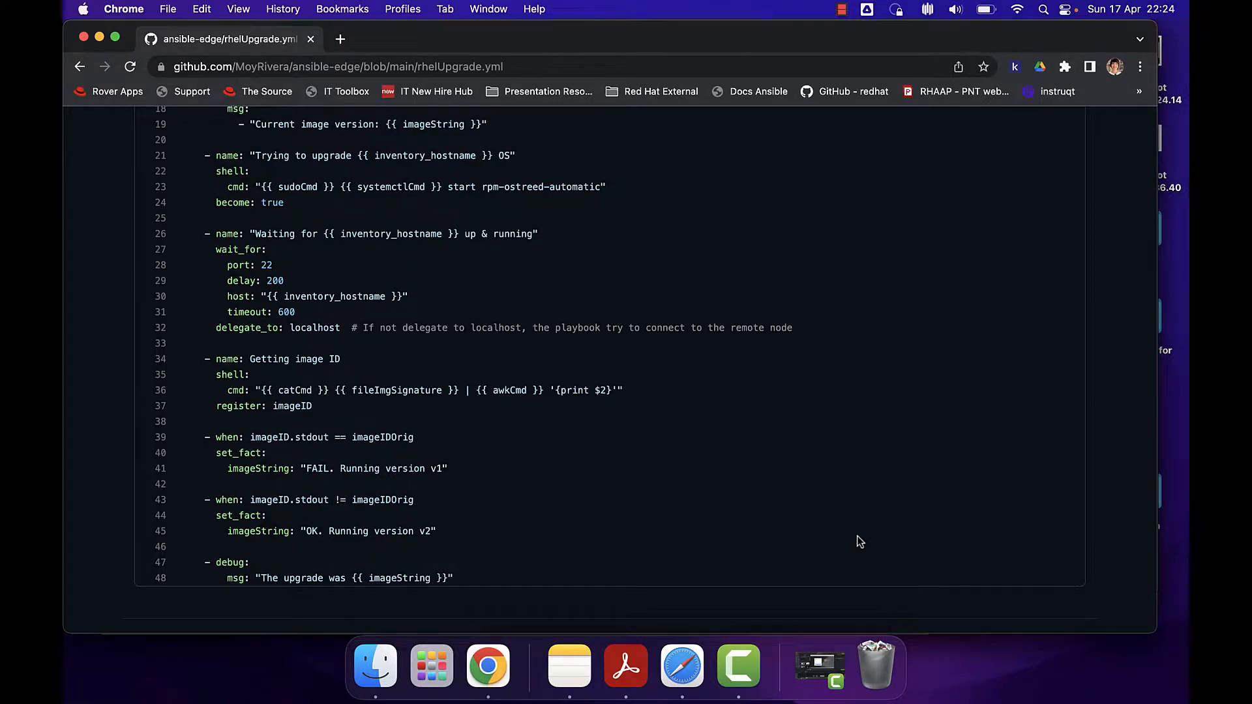
scroll(down, 3)
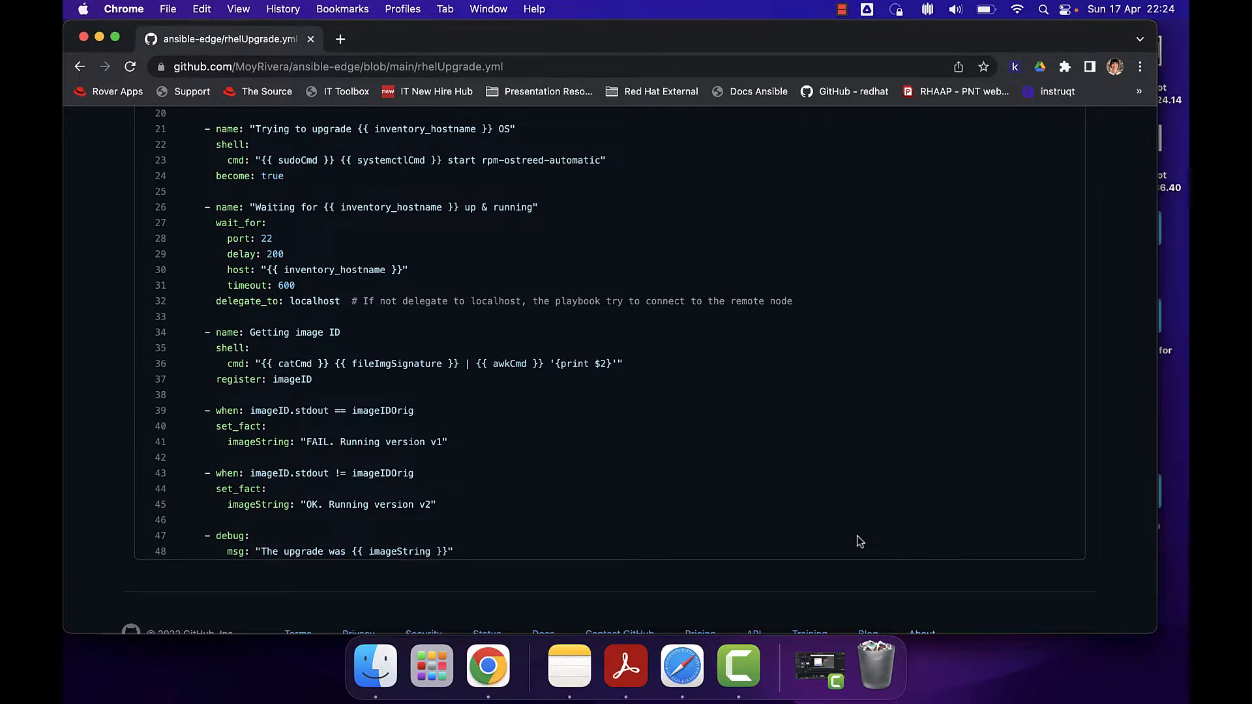
mouse_move(758, 479)
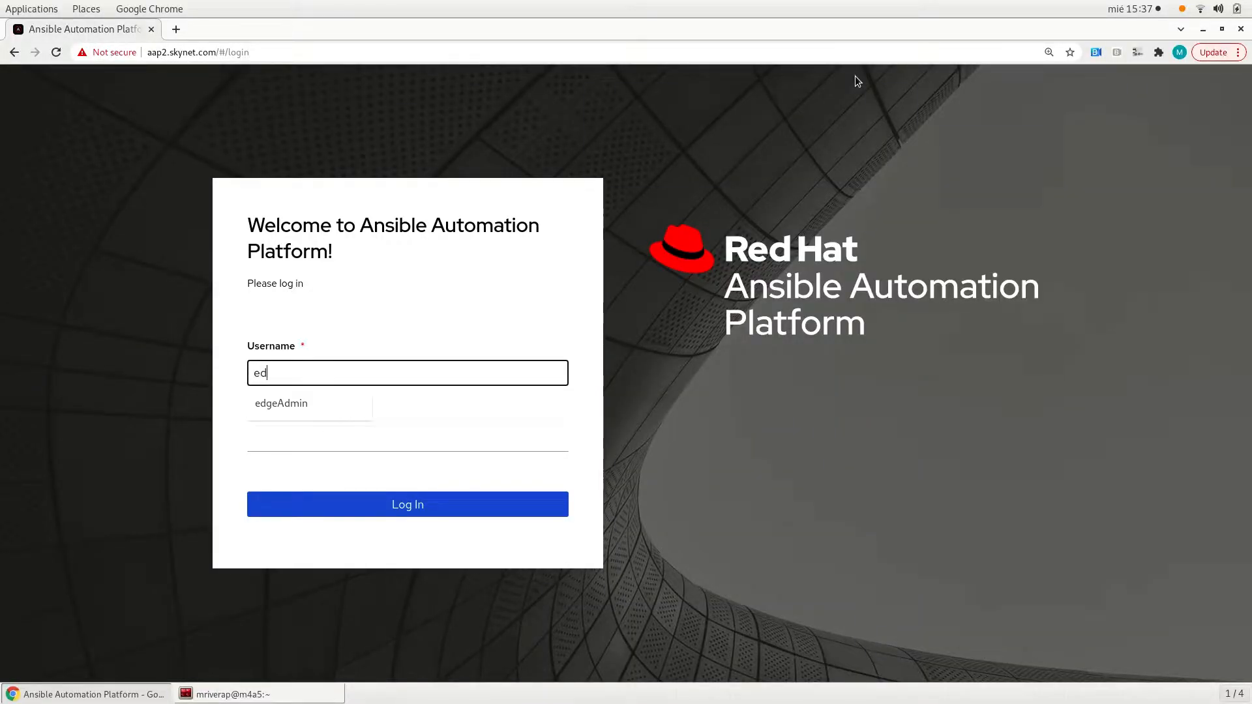
Sign in as edgeAdmin and show the job templates list
click(281, 403)
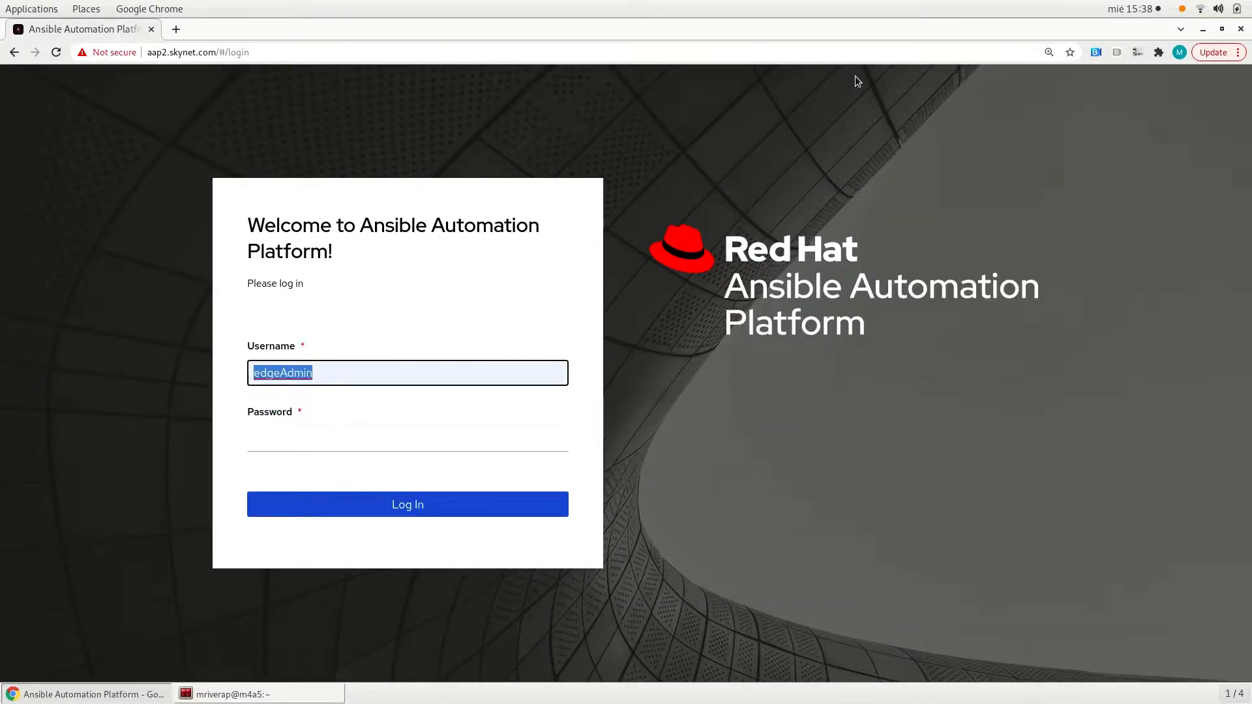
click(407, 503)
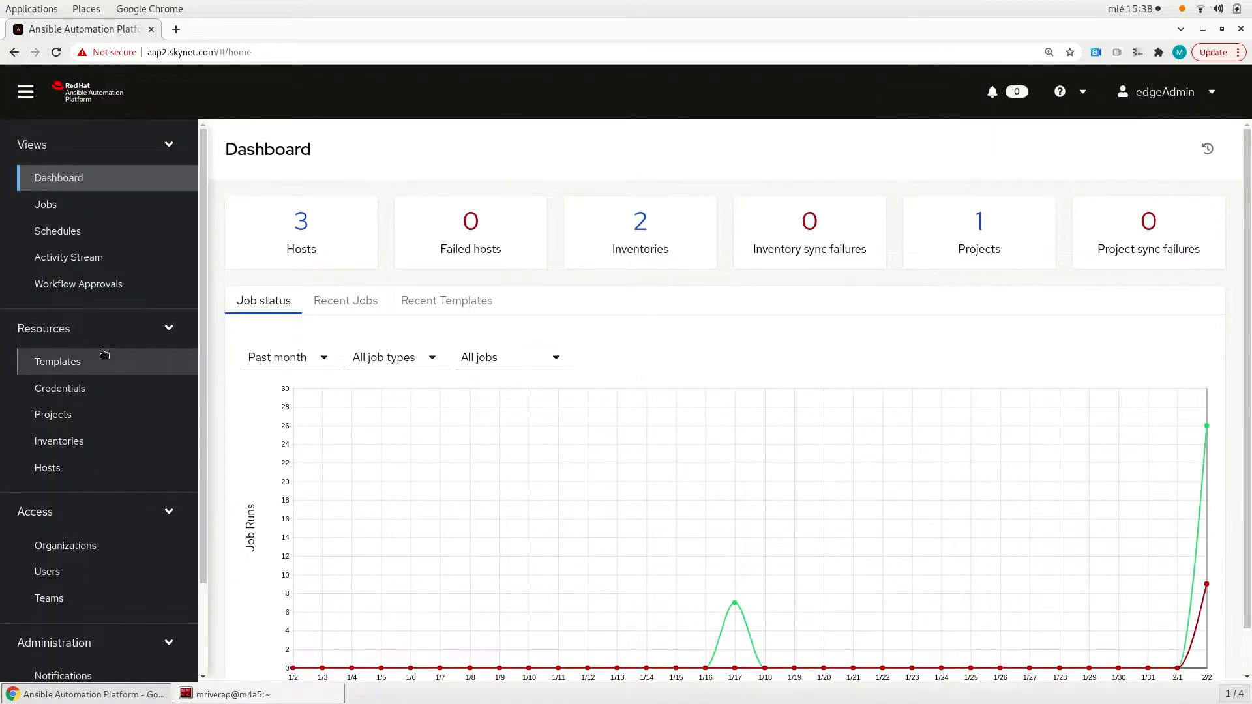
click(58, 362)
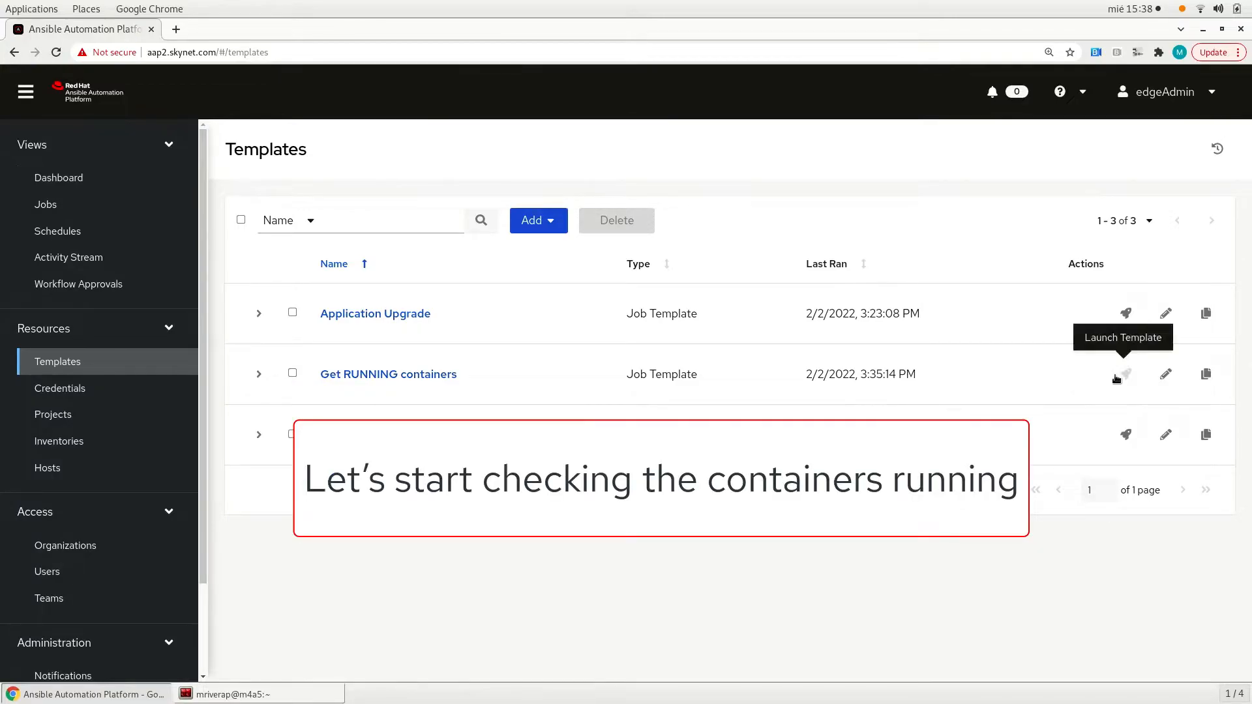
Launch Get RUNNING containers against edge-server-1 and edge-server-2
click(1125, 375)
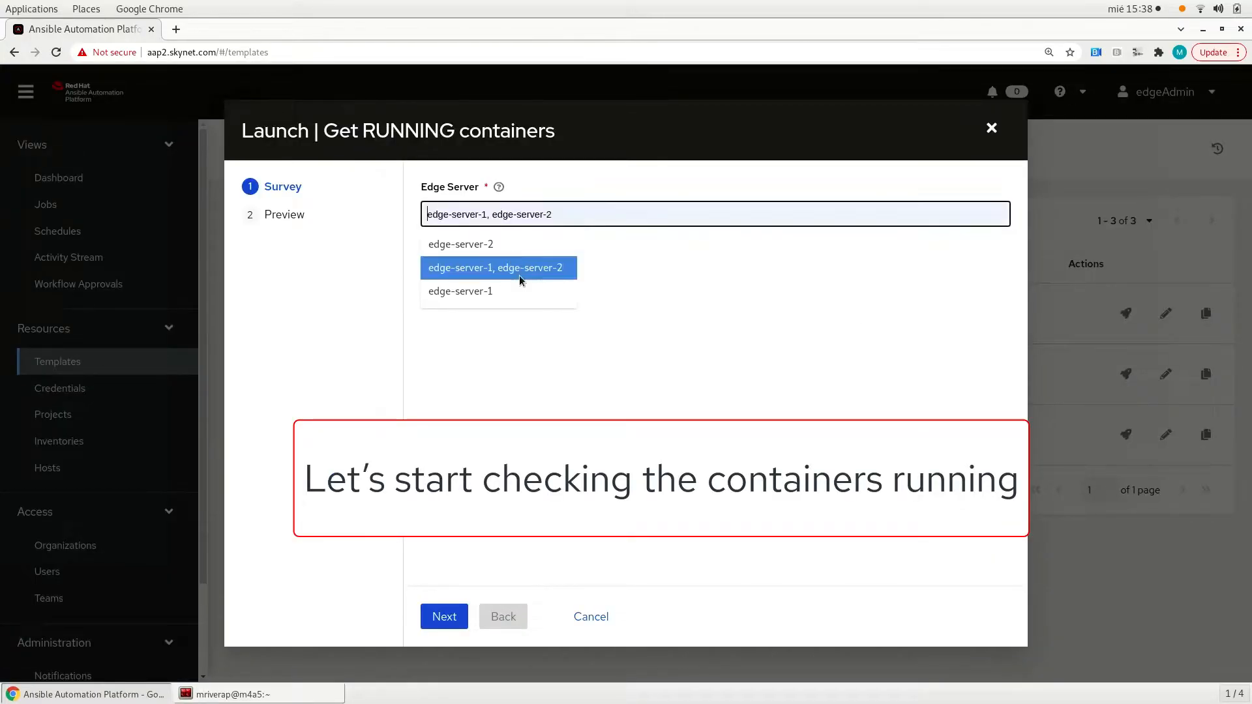
click(443, 616)
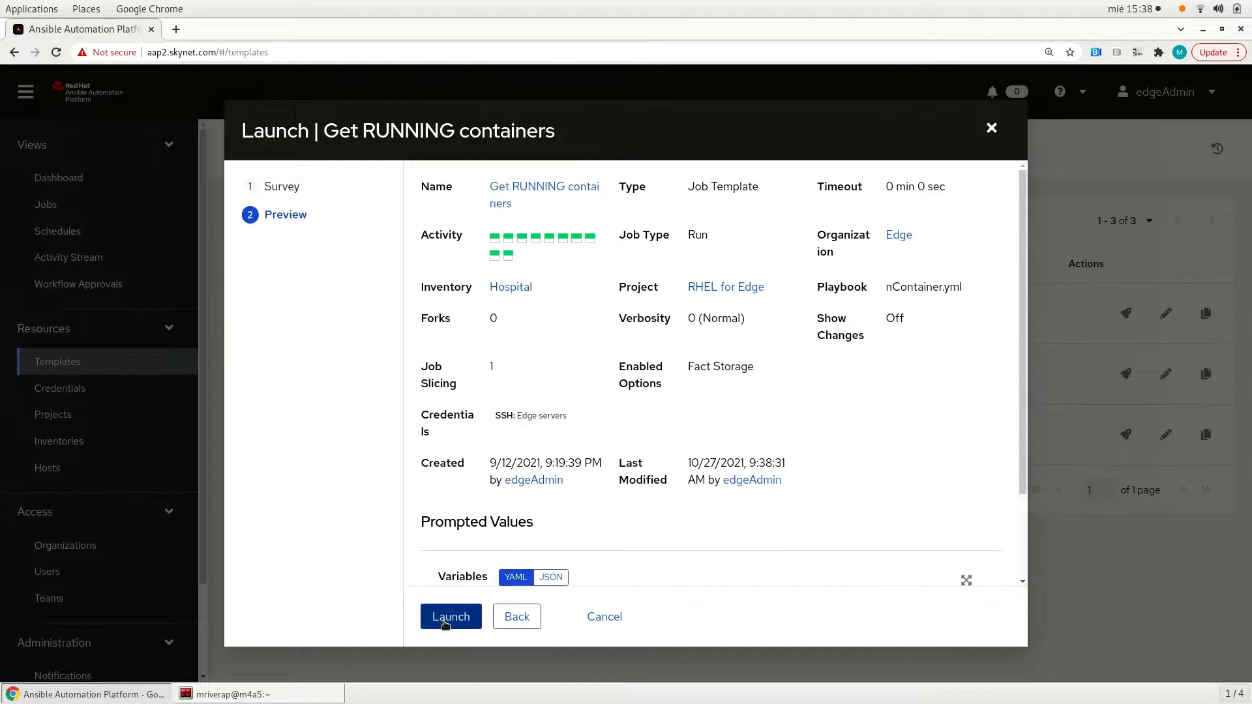
click(450, 617)
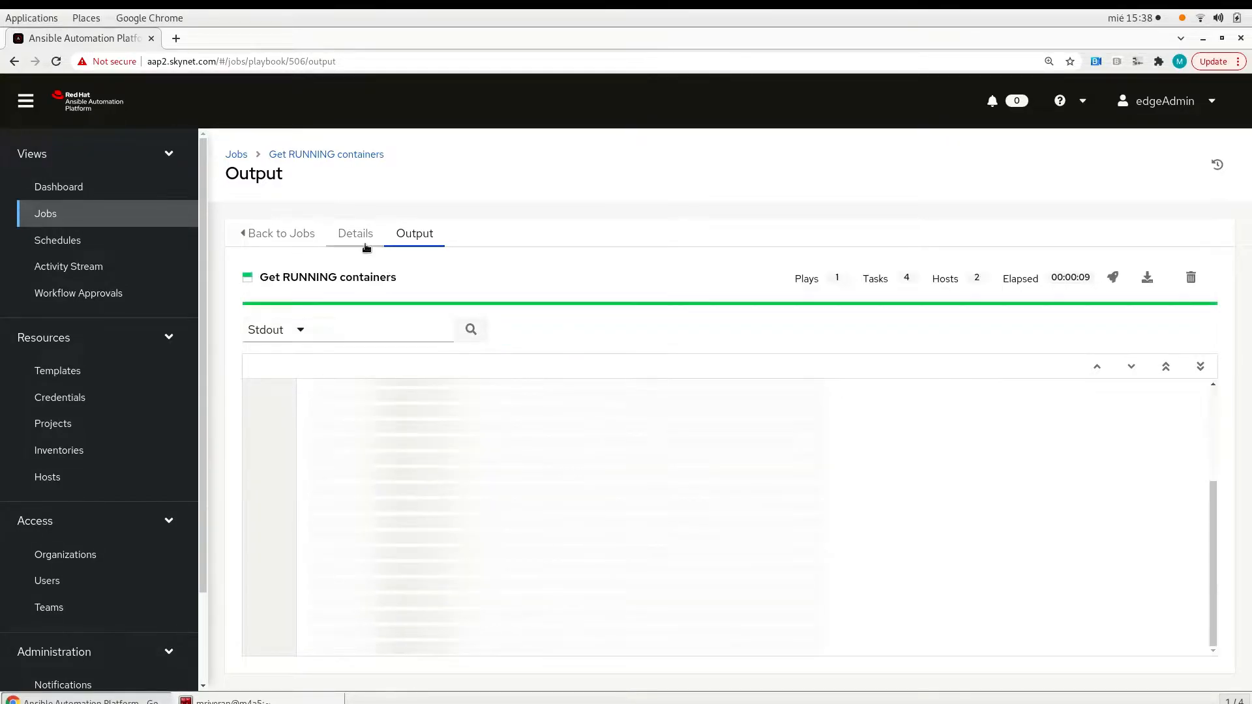
Check the job's targetHosts variable, then view output showing zero containers on both servers
click(355, 233)
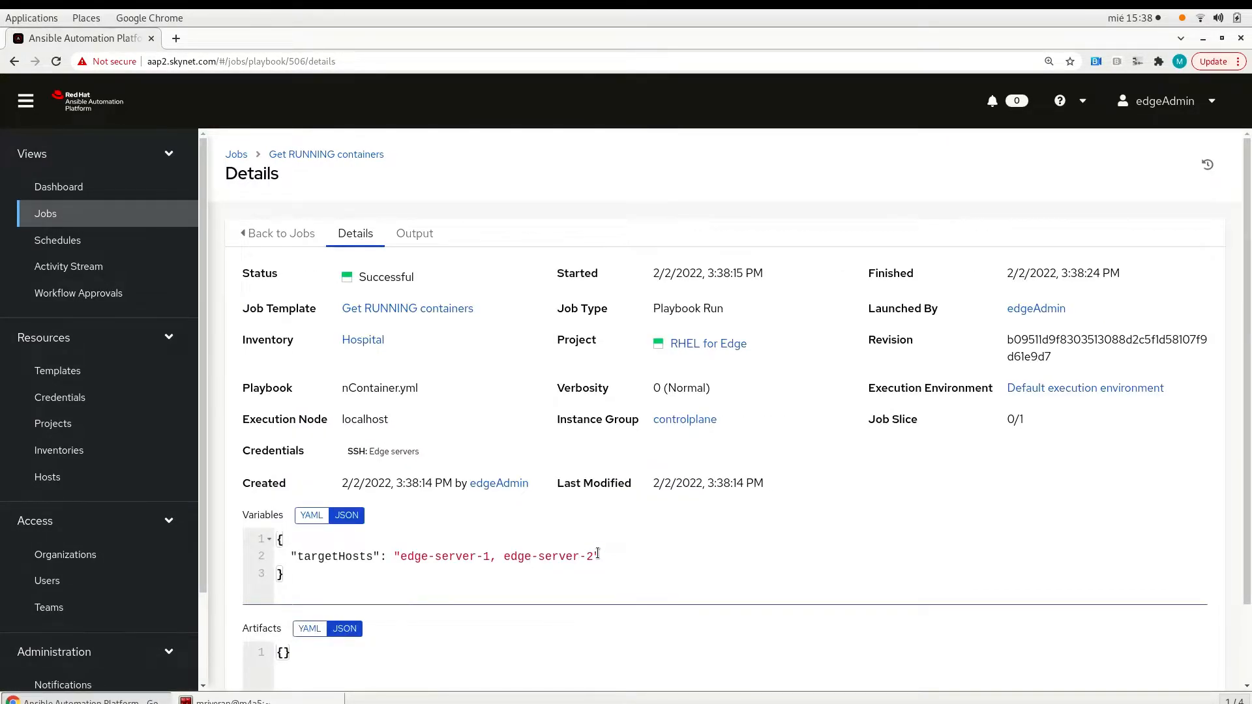
triple_click(444, 556)
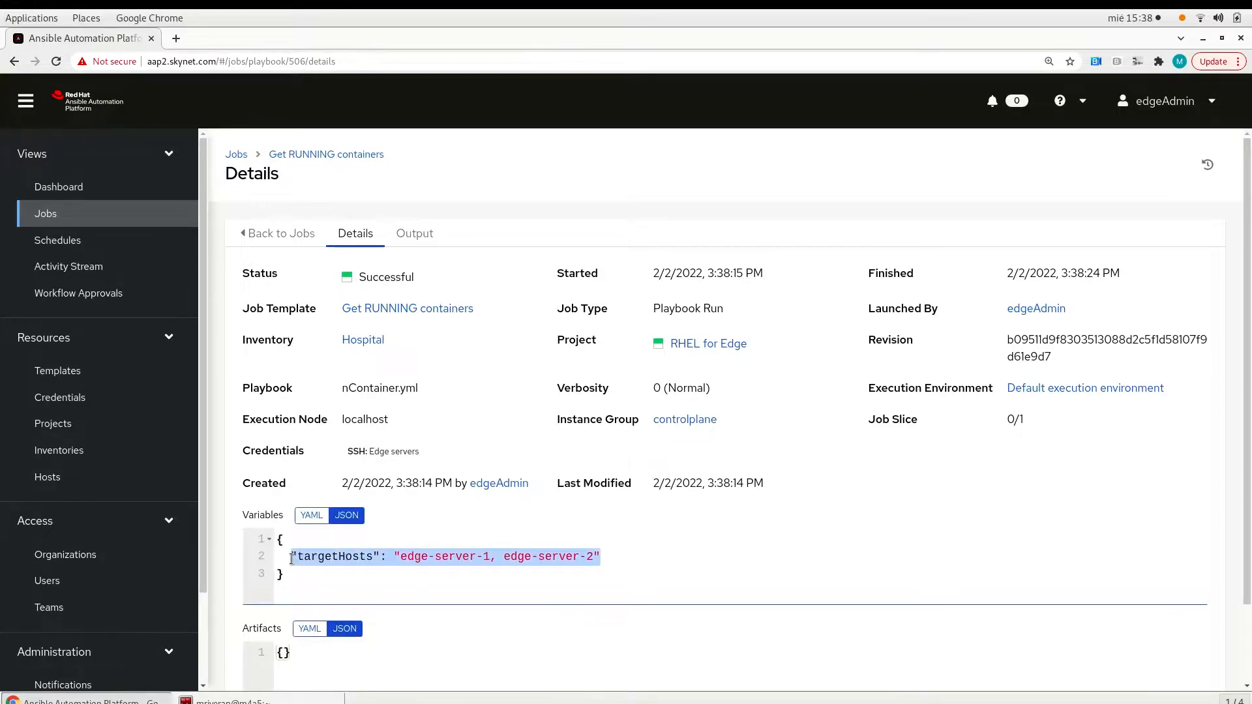
click(414, 233)
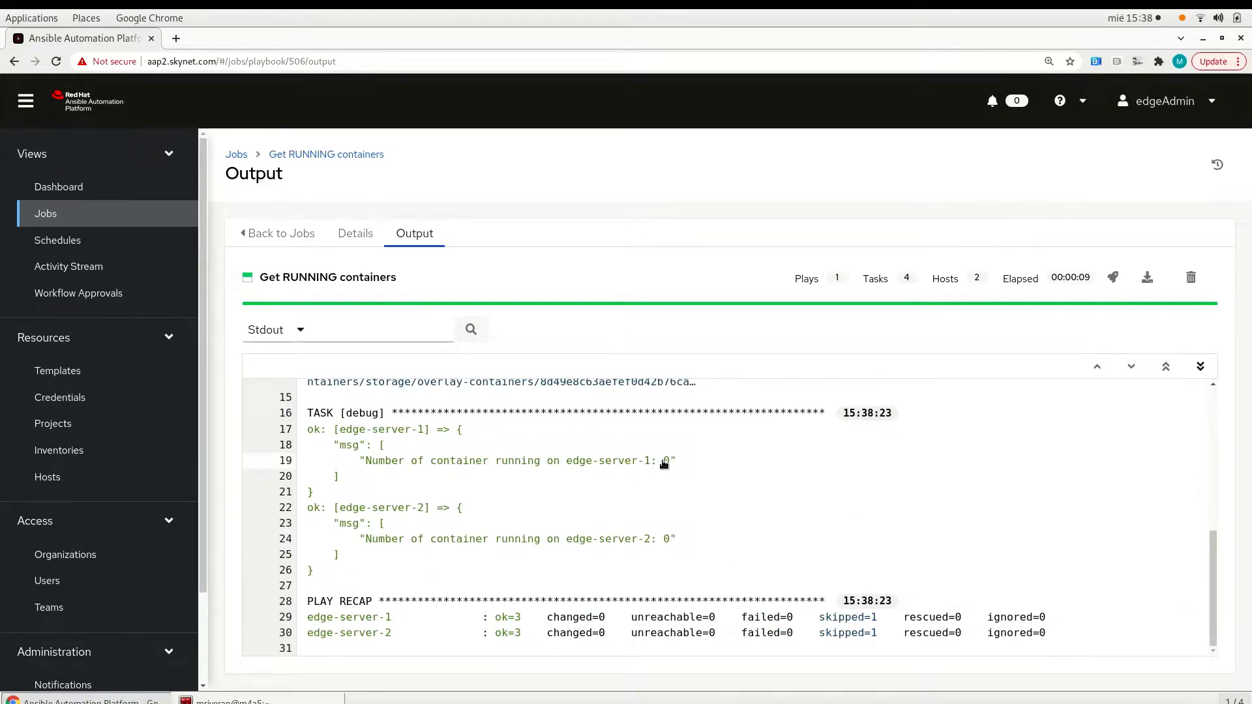
mouse_move(668, 558)
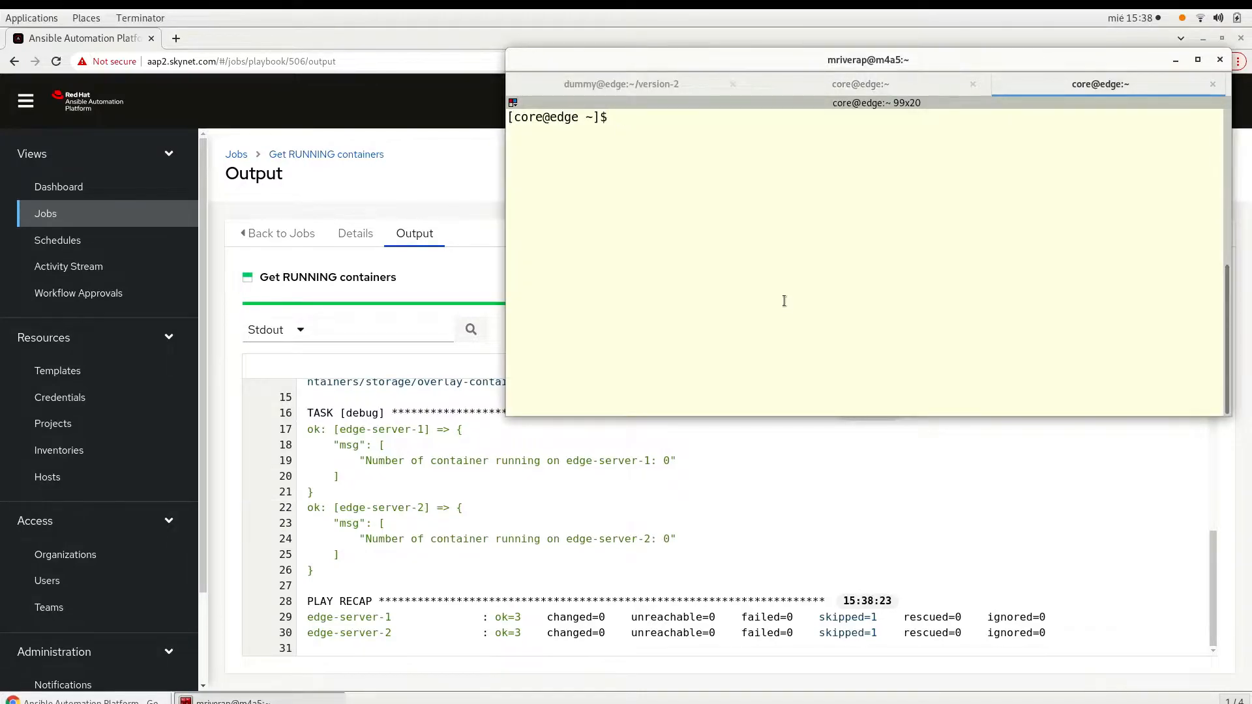
Display check.bash and run it to poll the edge web service
text(cat check.bash)
text(./c)
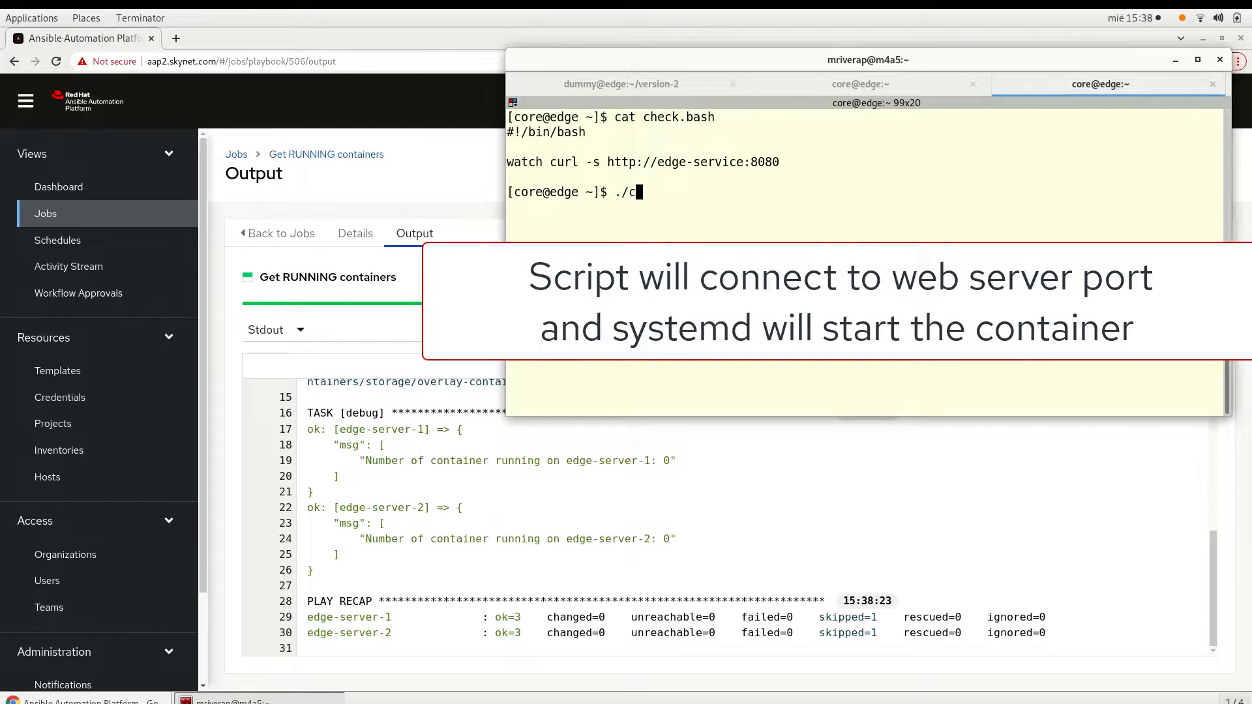
text(heck.bash)
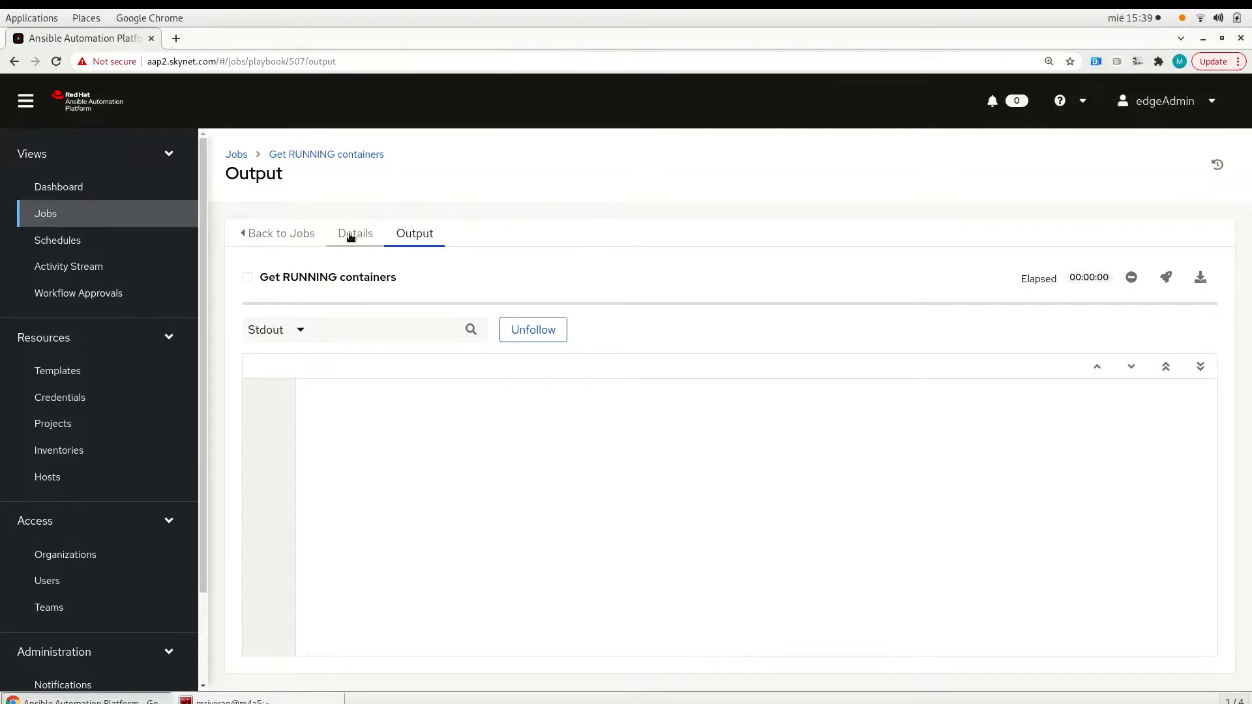
Read the job output showing edge-server-1 running 1 container and edge-server-2 running 0, then return to templates
click(355, 233)
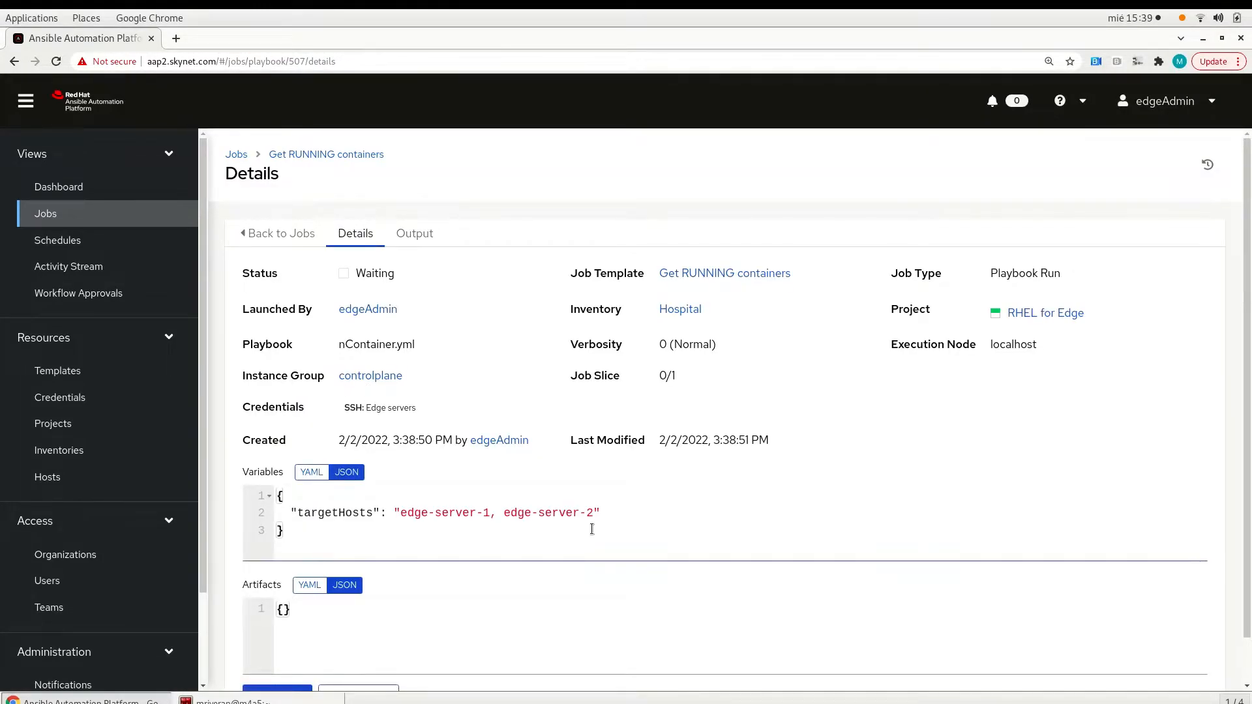
drag(296, 512, 600, 512)
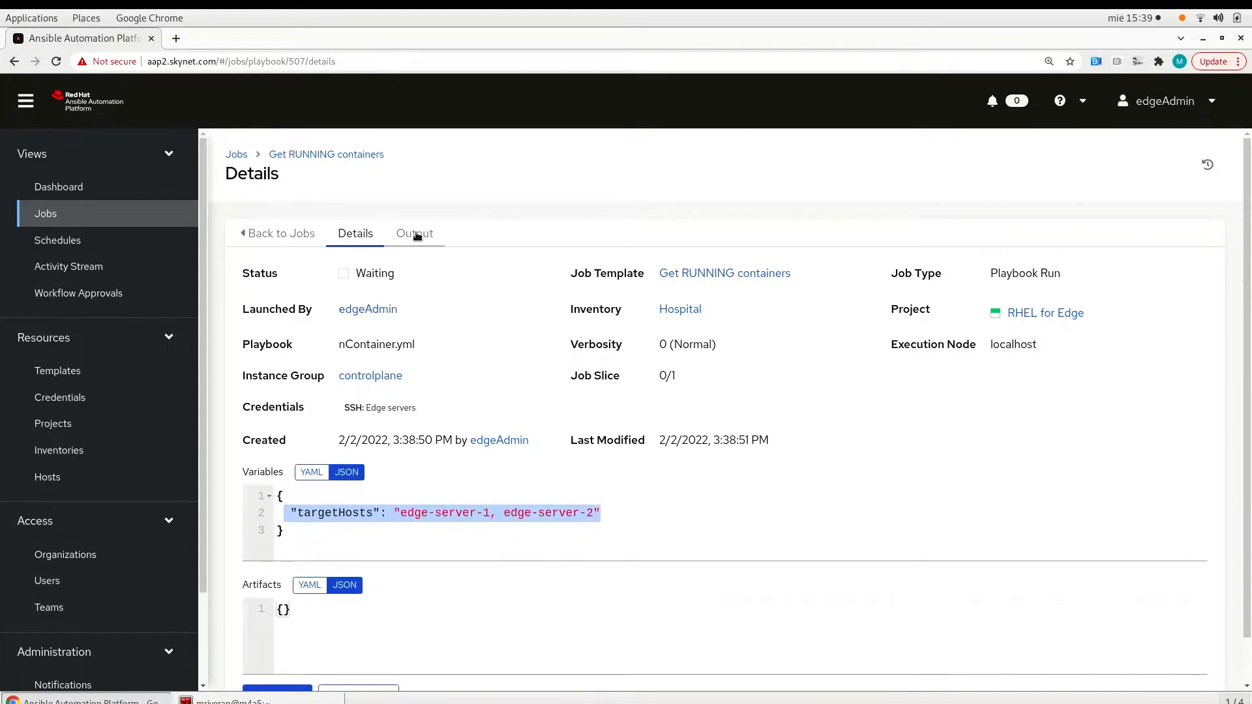
click(415, 234)
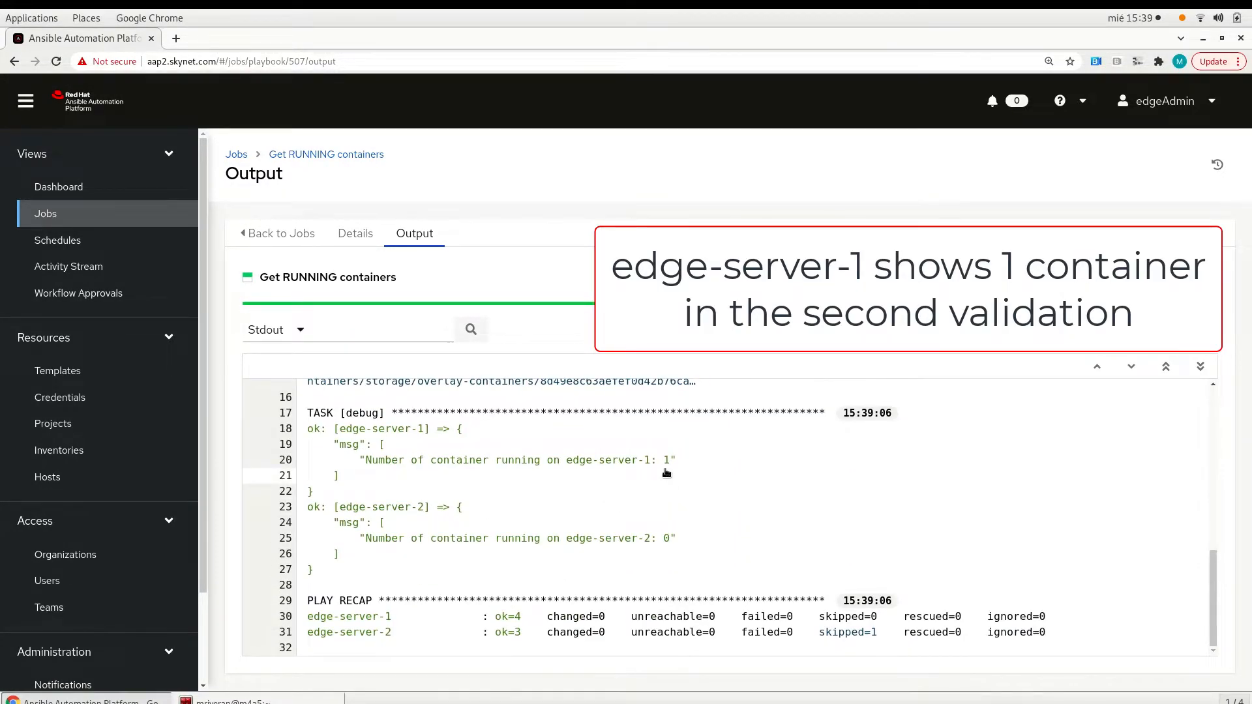
click(58, 361)
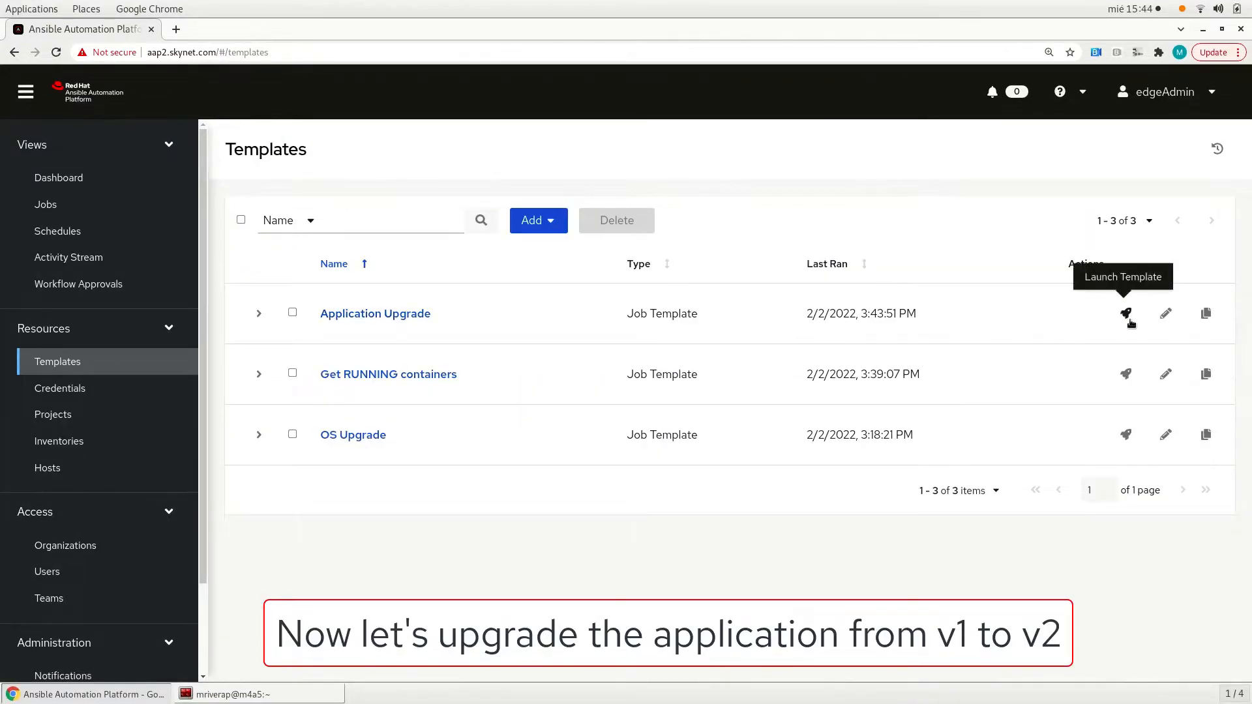
Launch the Application Upgrade job with Application version v2
click(1125, 313)
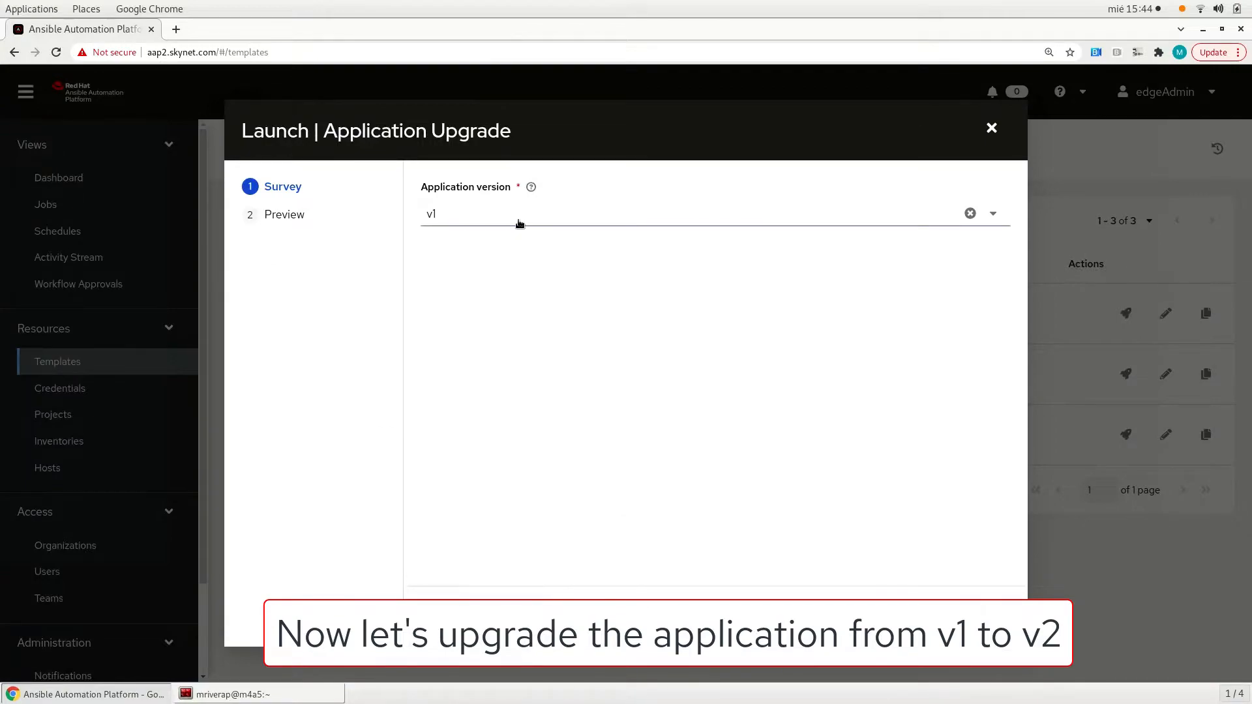
text(v2)
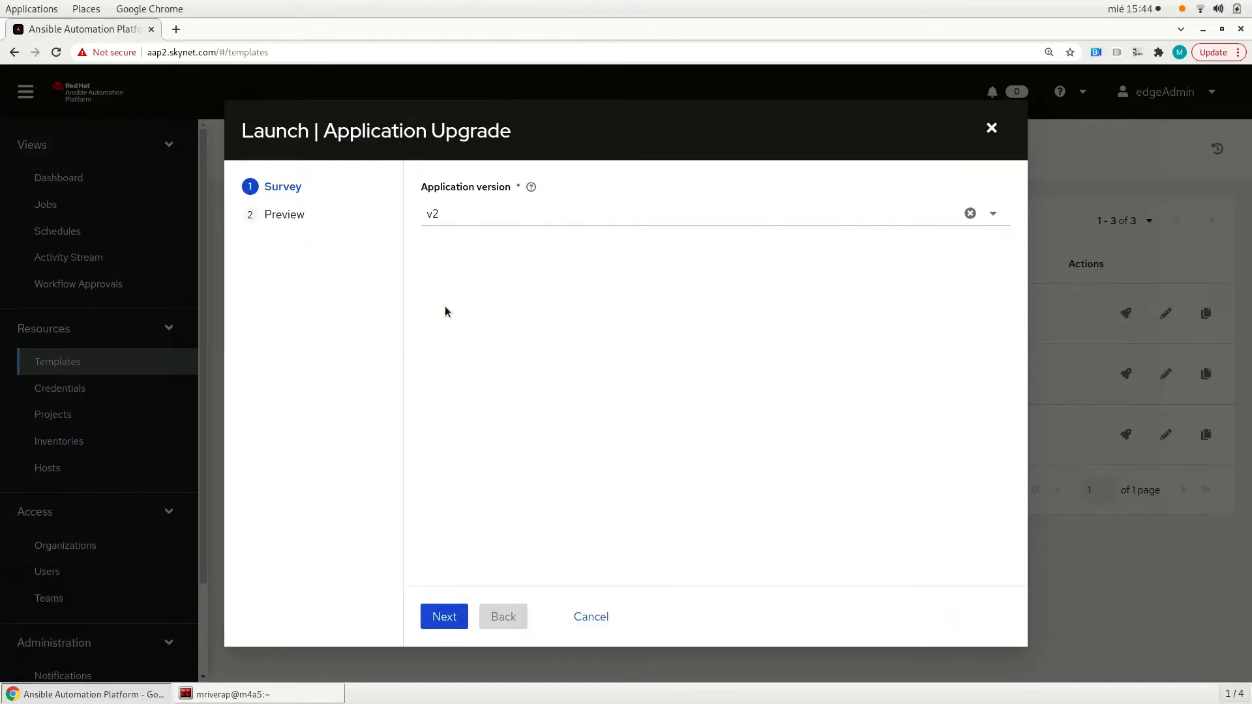
click(443, 617)
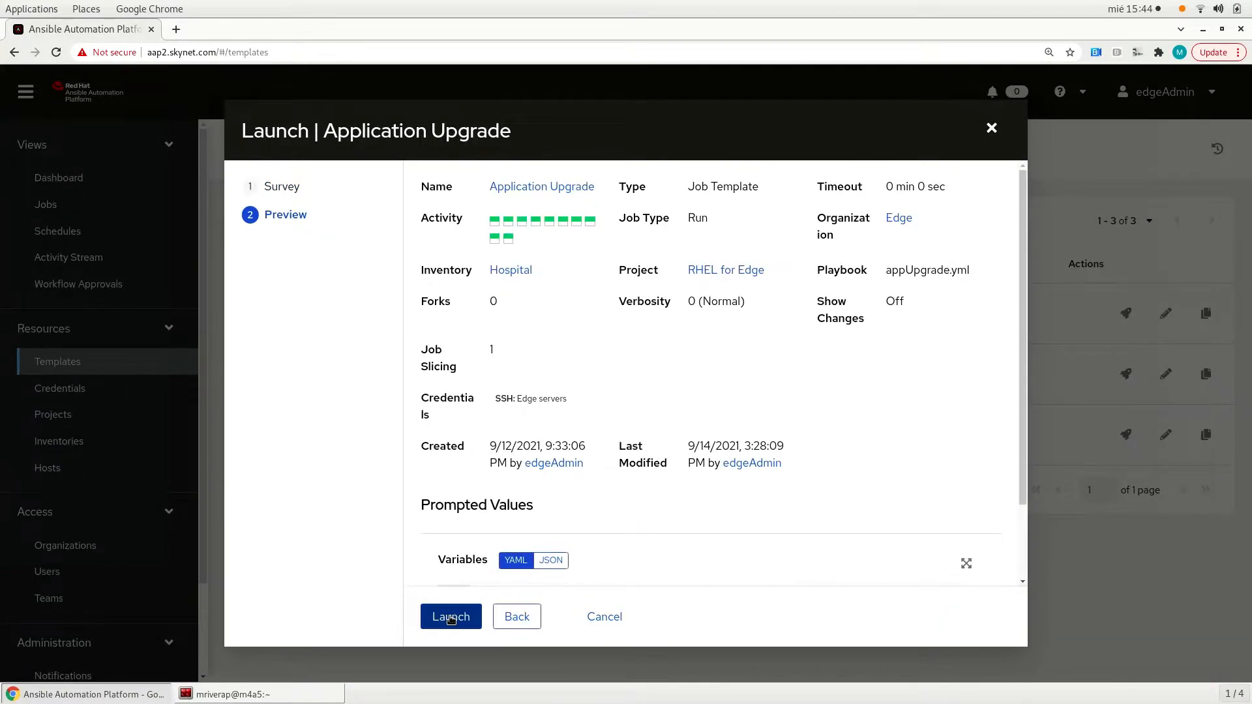
click(449, 617)
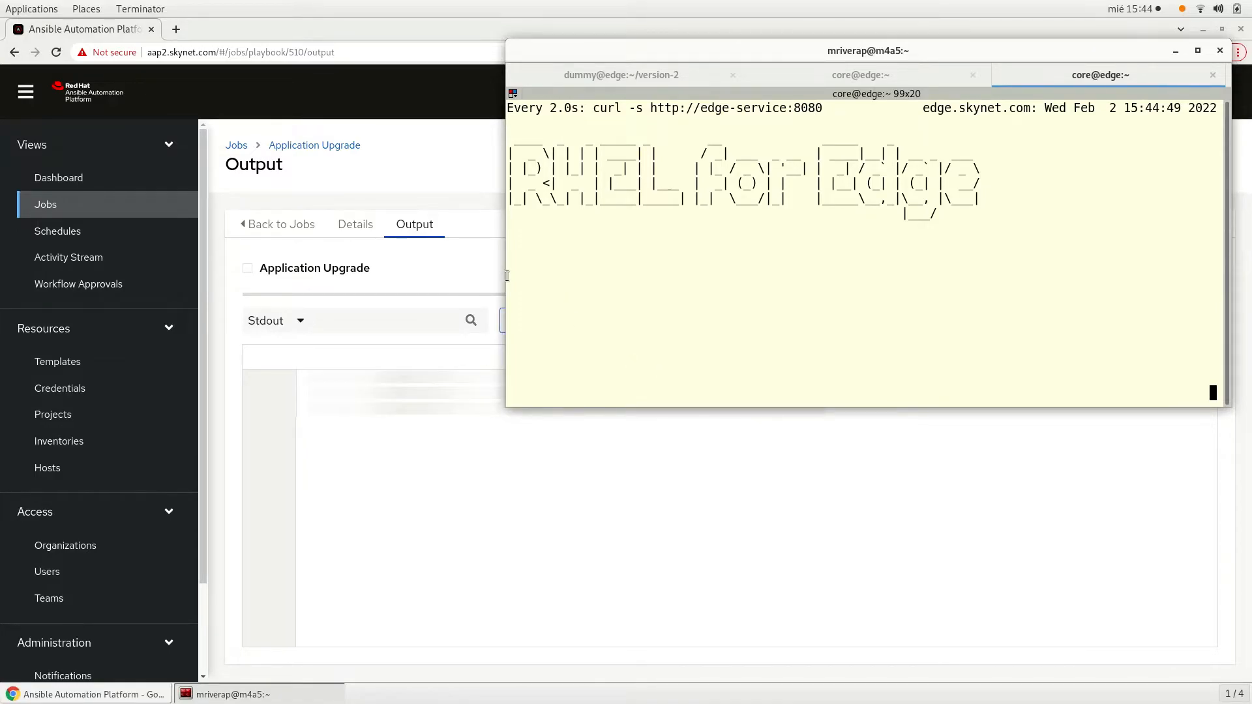
Watch the Application Upgrade job pull, rename to prod and push the image on edge-controller
click(355, 224)
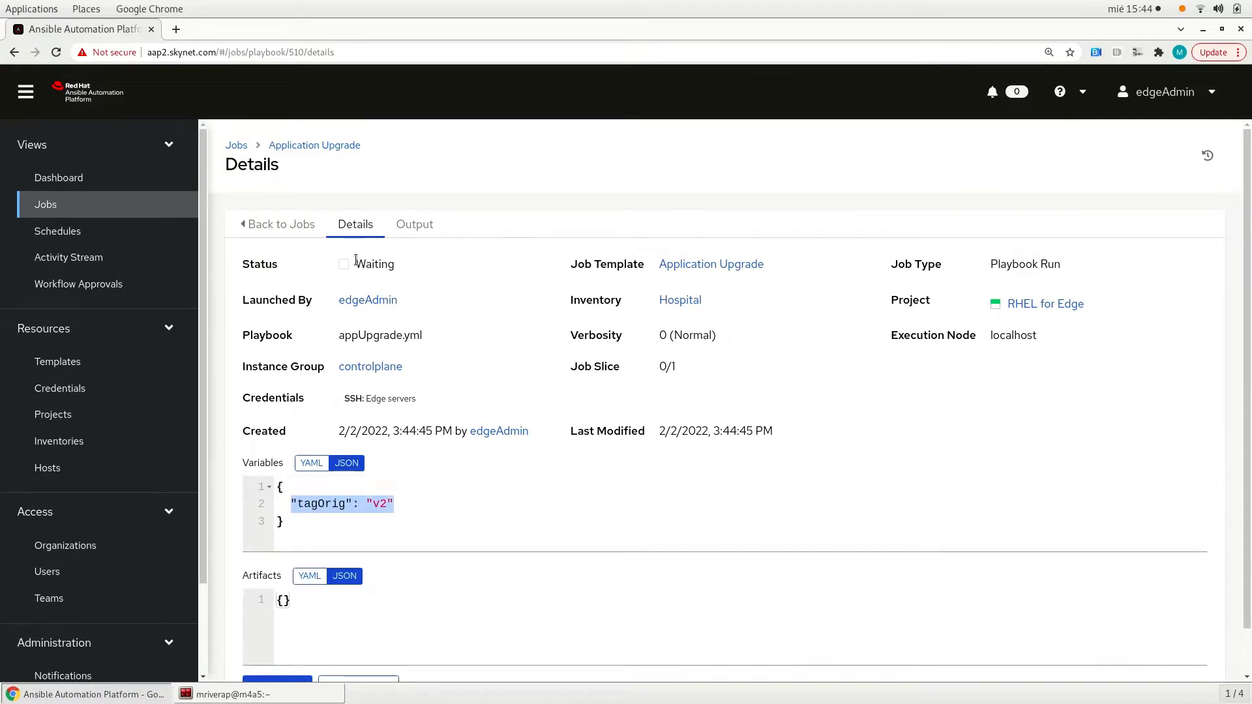
click(413, 224)
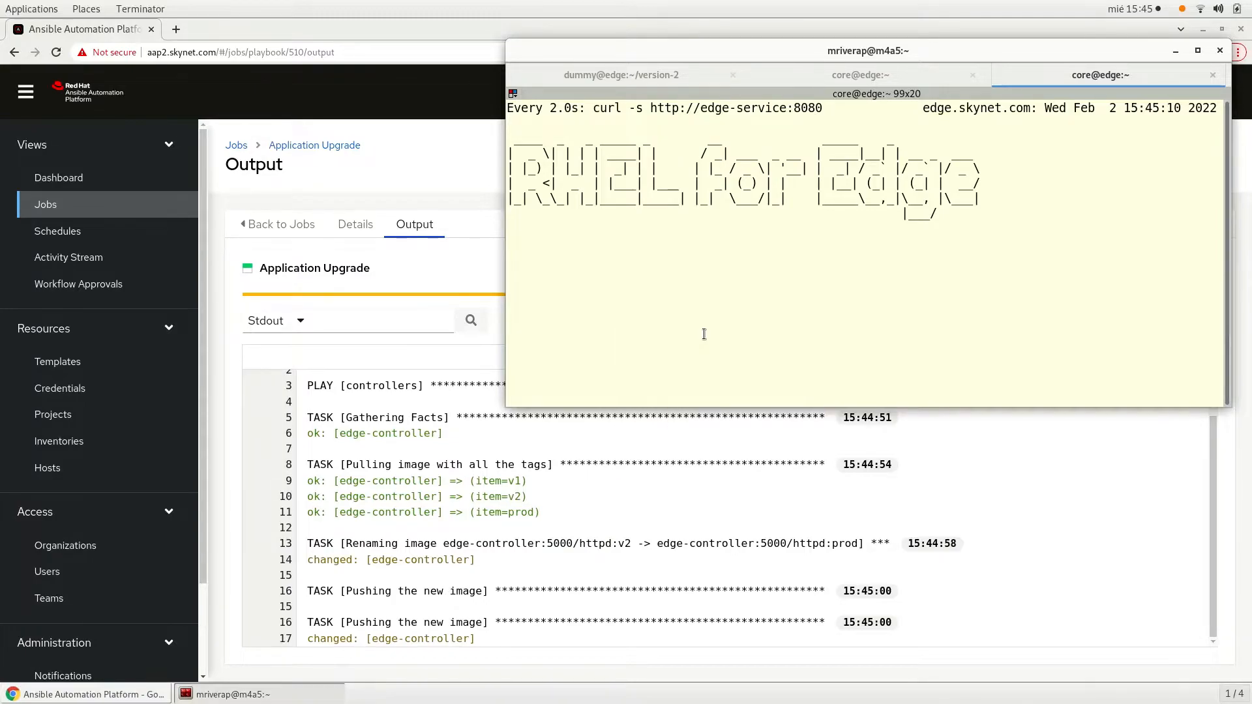
mouse_move(785, 394)
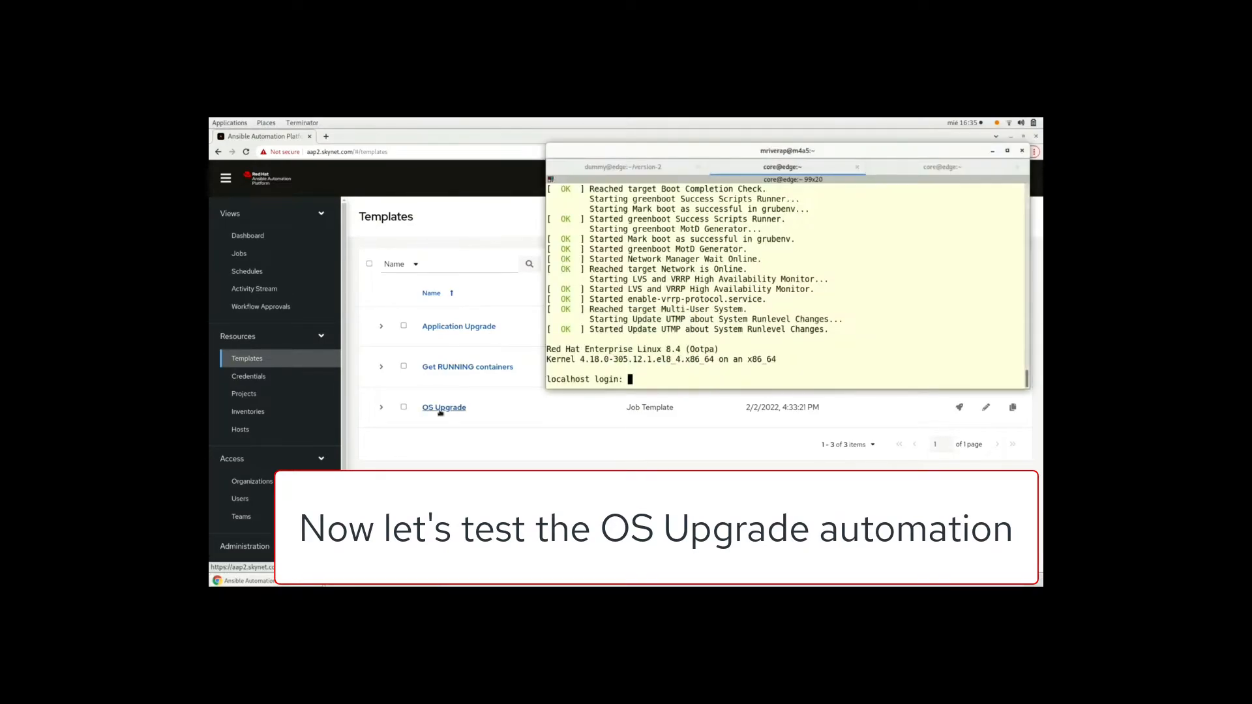
Log into the edge server console as user core
text(core)
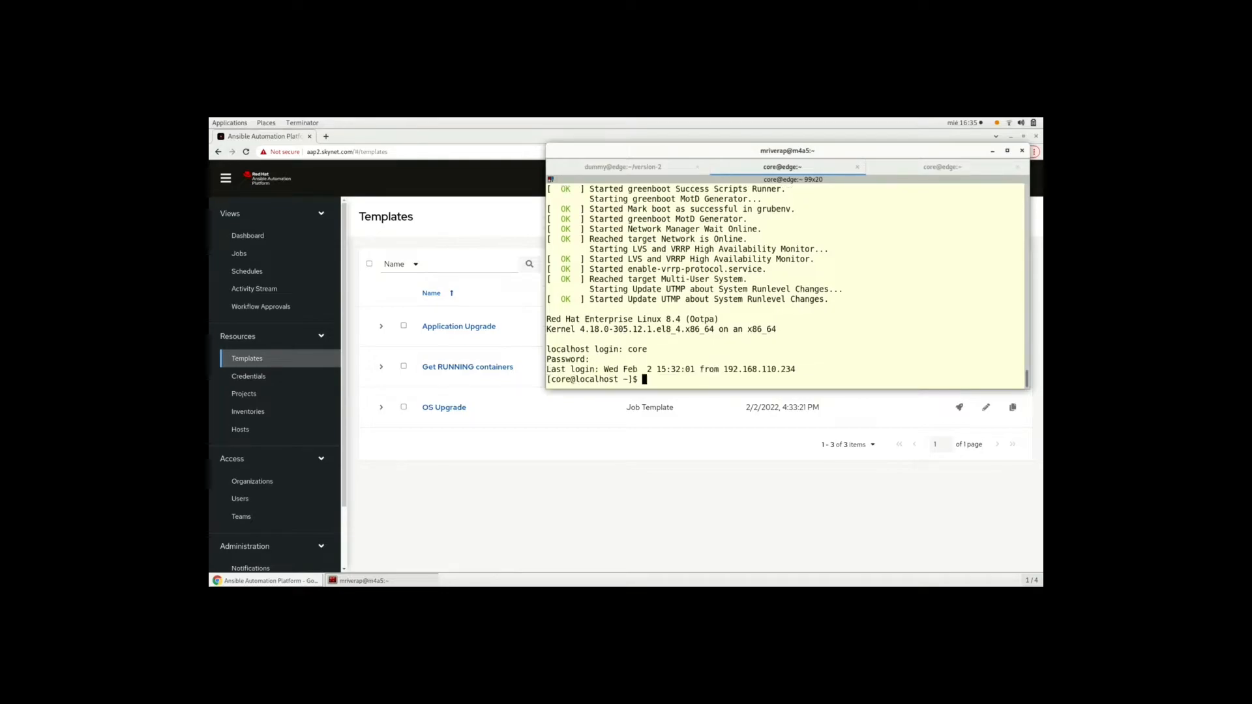
text(tty)
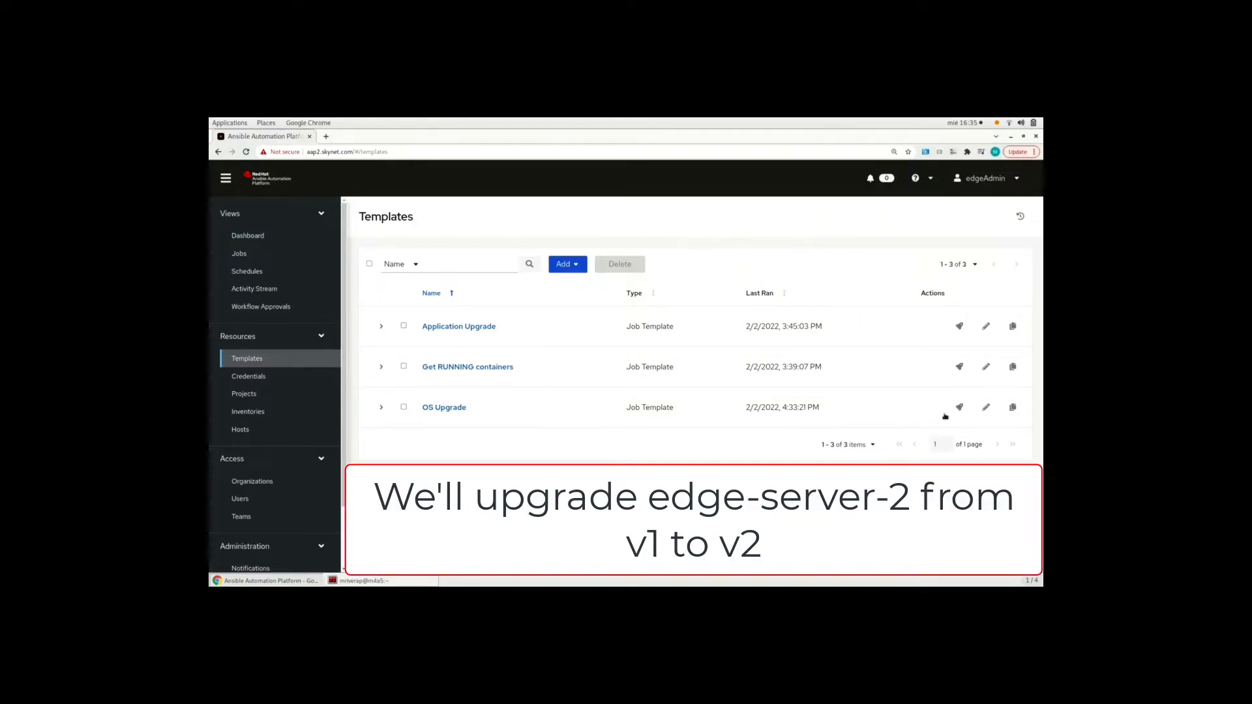
Launch the OS Upgrade job for host edge-server-2 with OS version v2
click(958, 407)
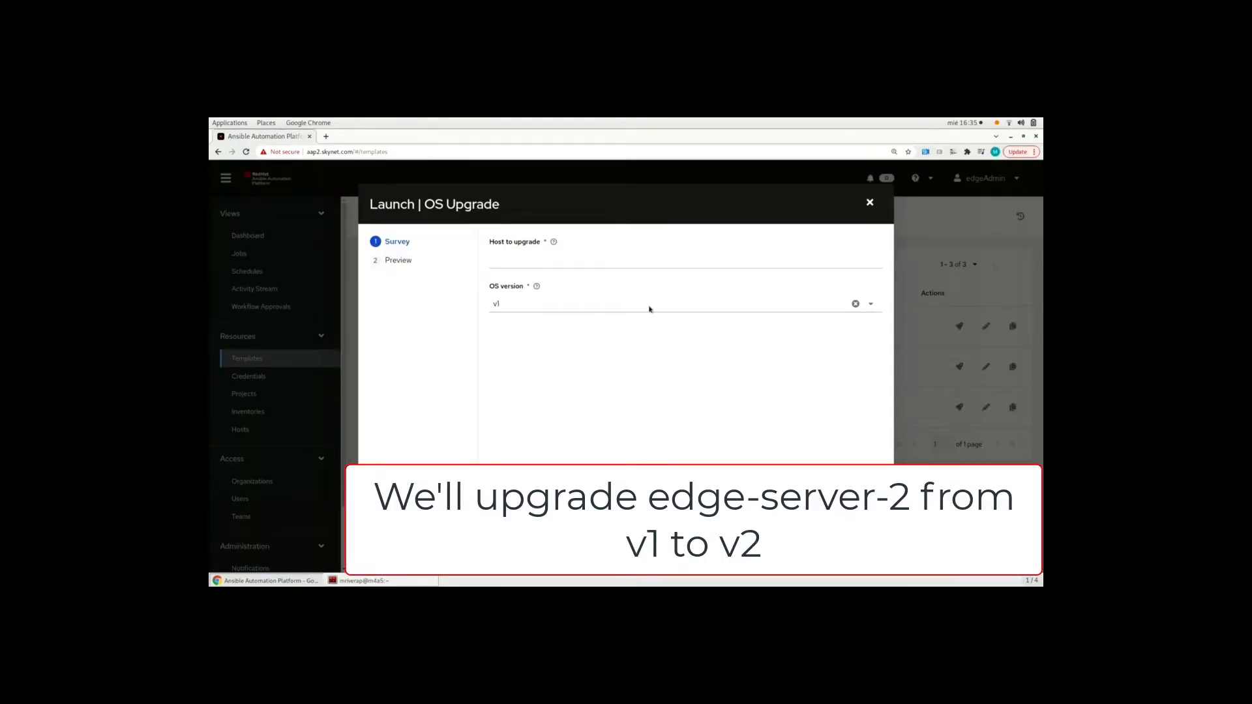
text(edge-server-2)
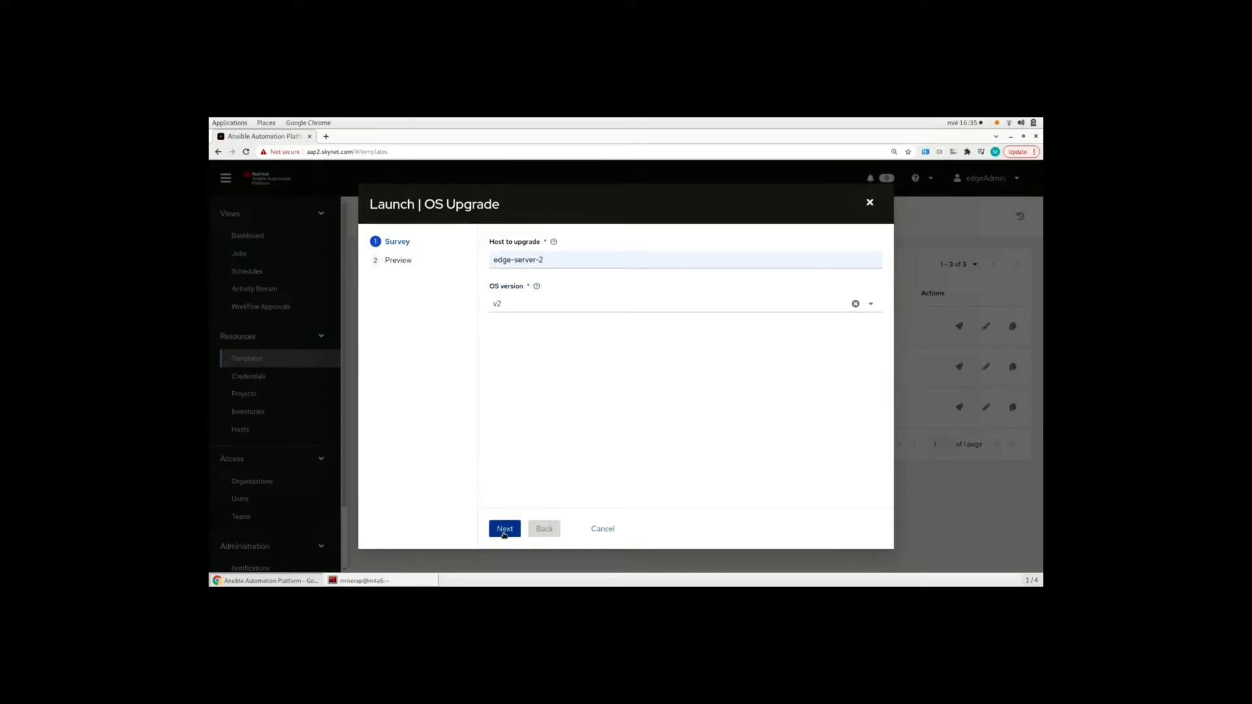
click(505, 528)
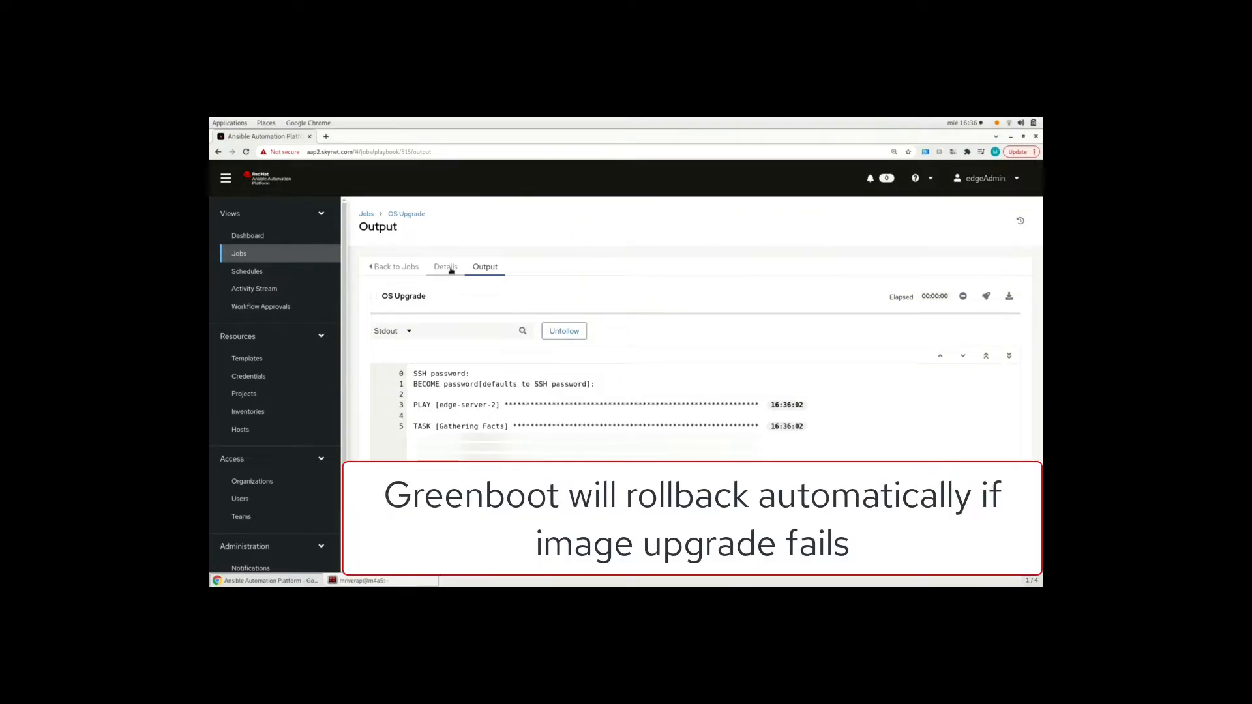
Review the job's Details, then view the debug task's JSON result showing edge-server-2 on image version v1
click(446, 266)
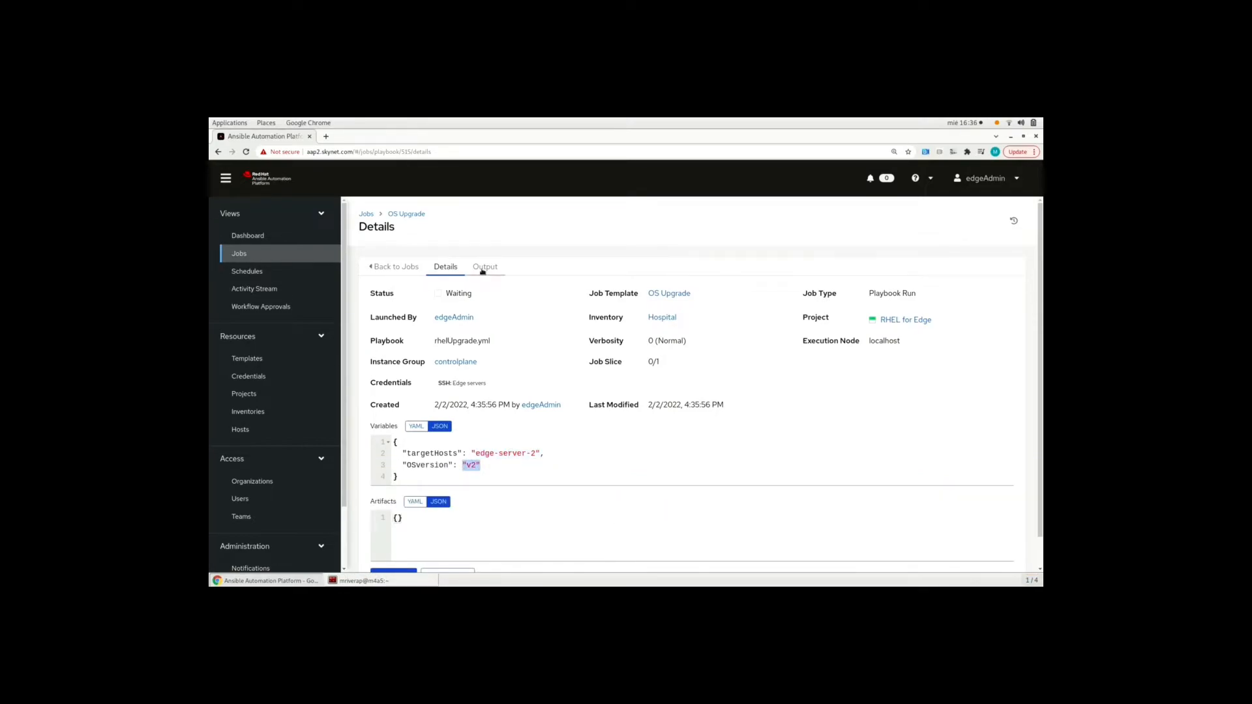
click(485, 266)
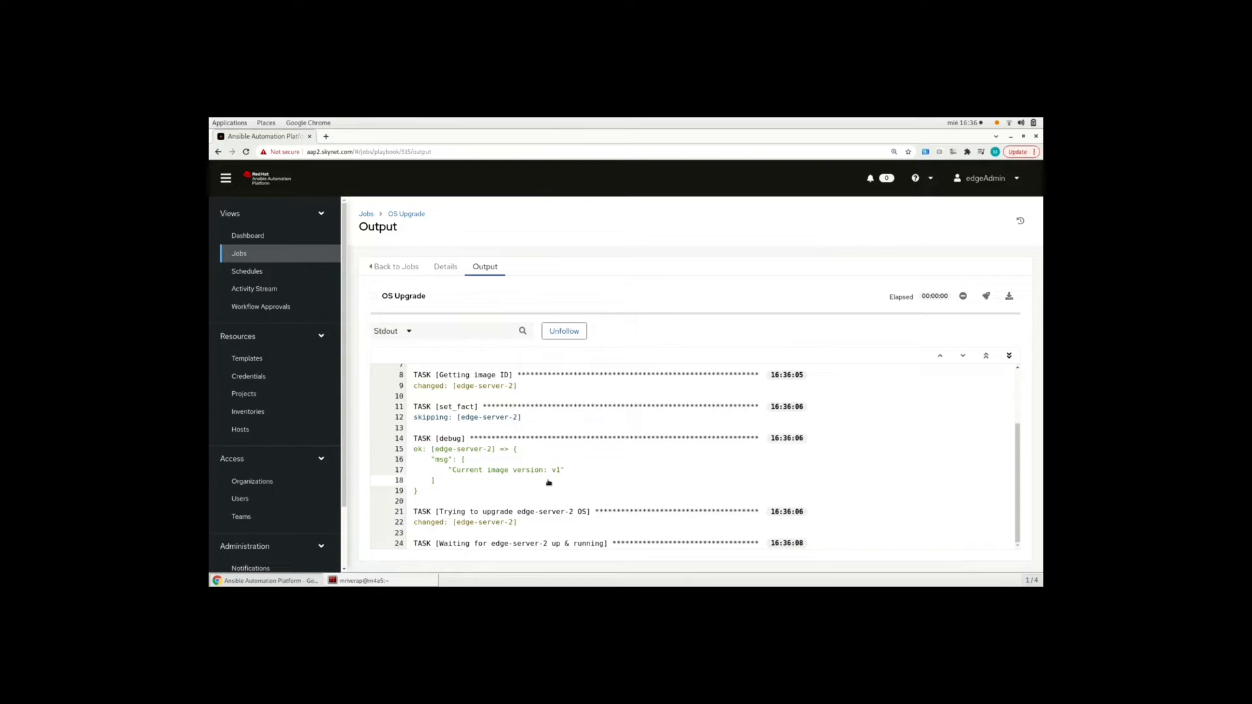
click(422, 448)
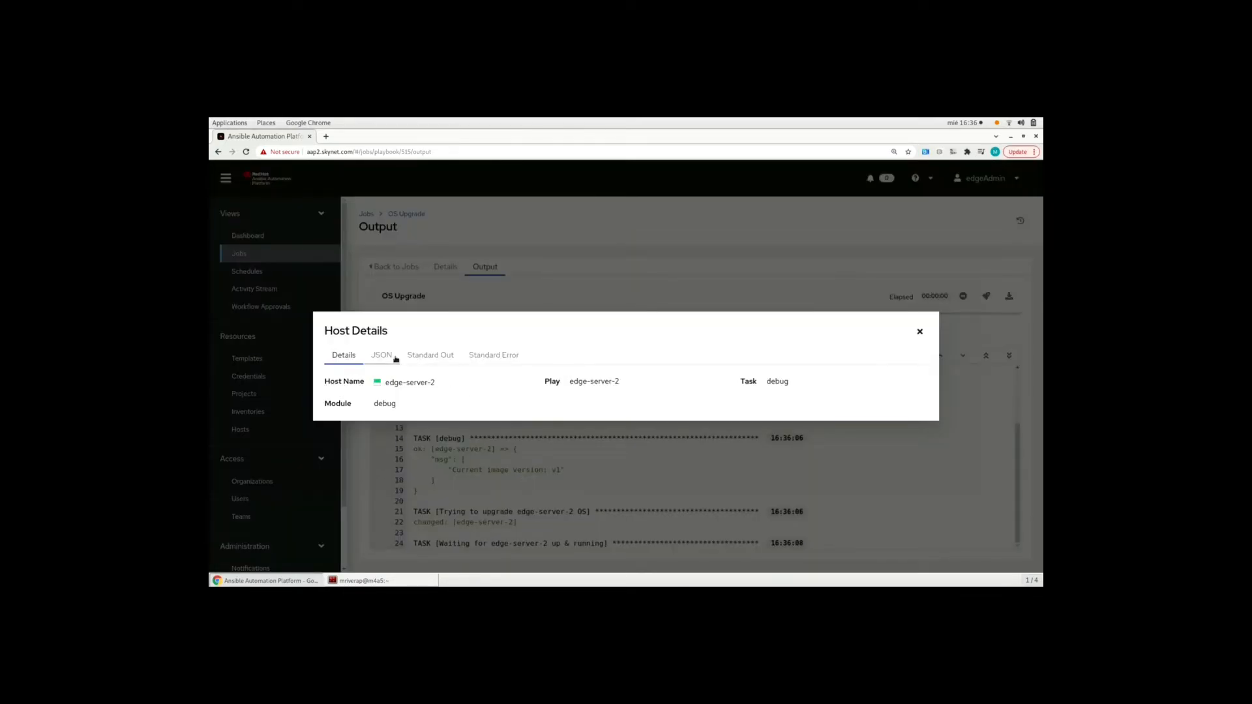
click(381, 355)
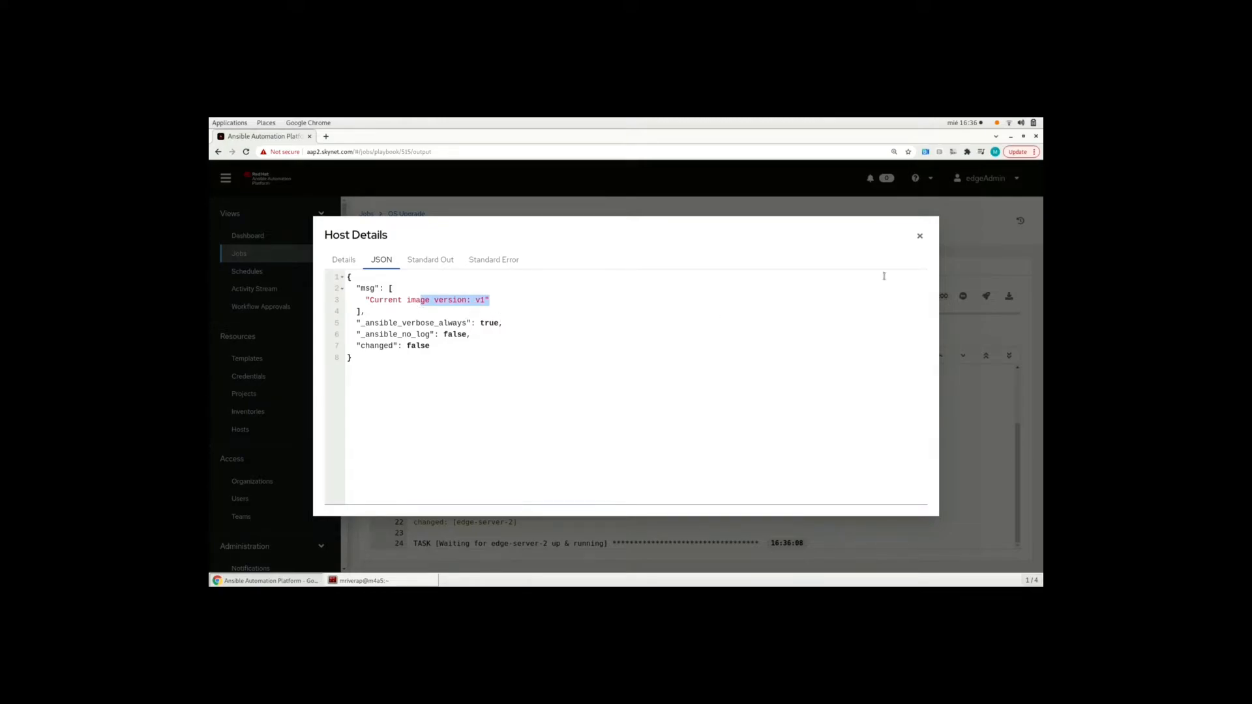
click(920, 236)
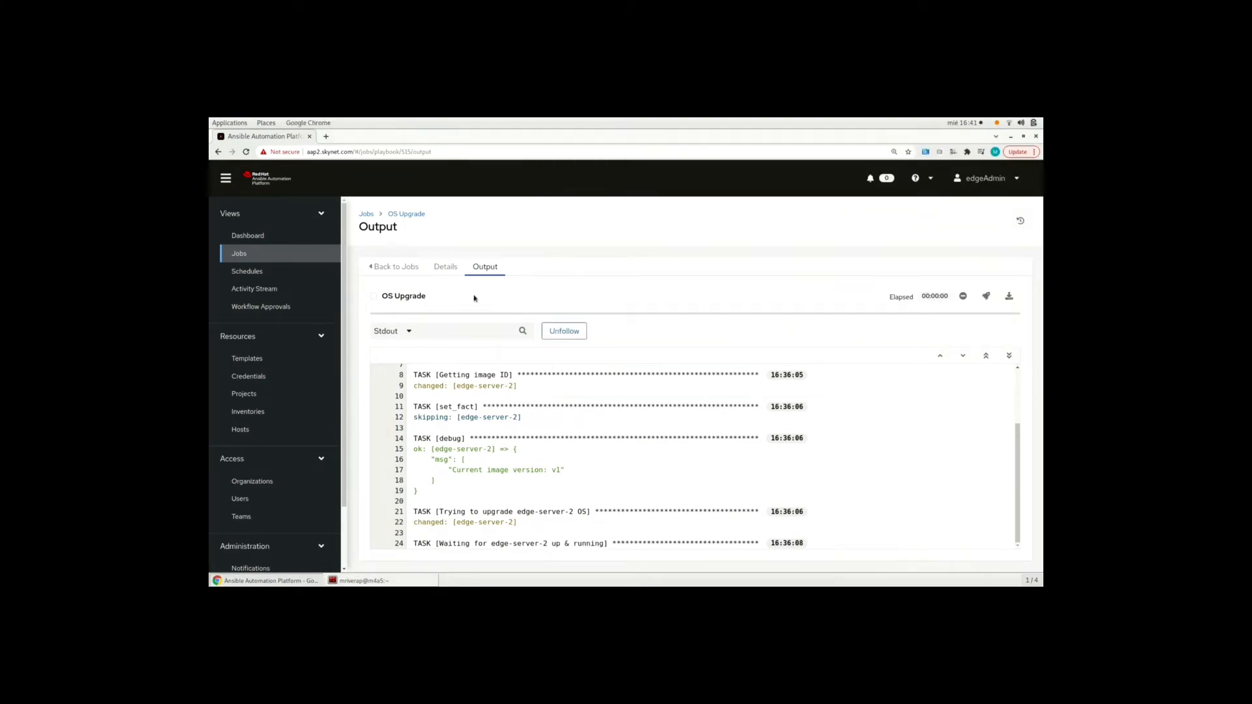
click(446, 266)
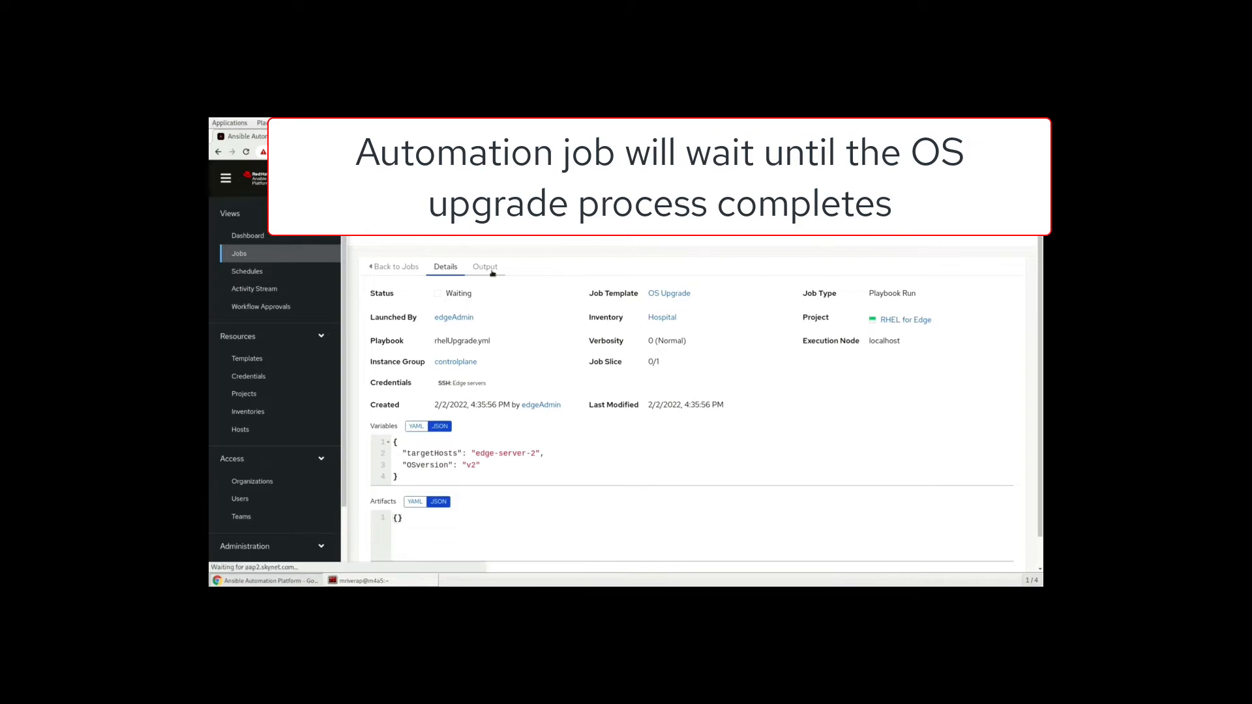
click(485, 266)
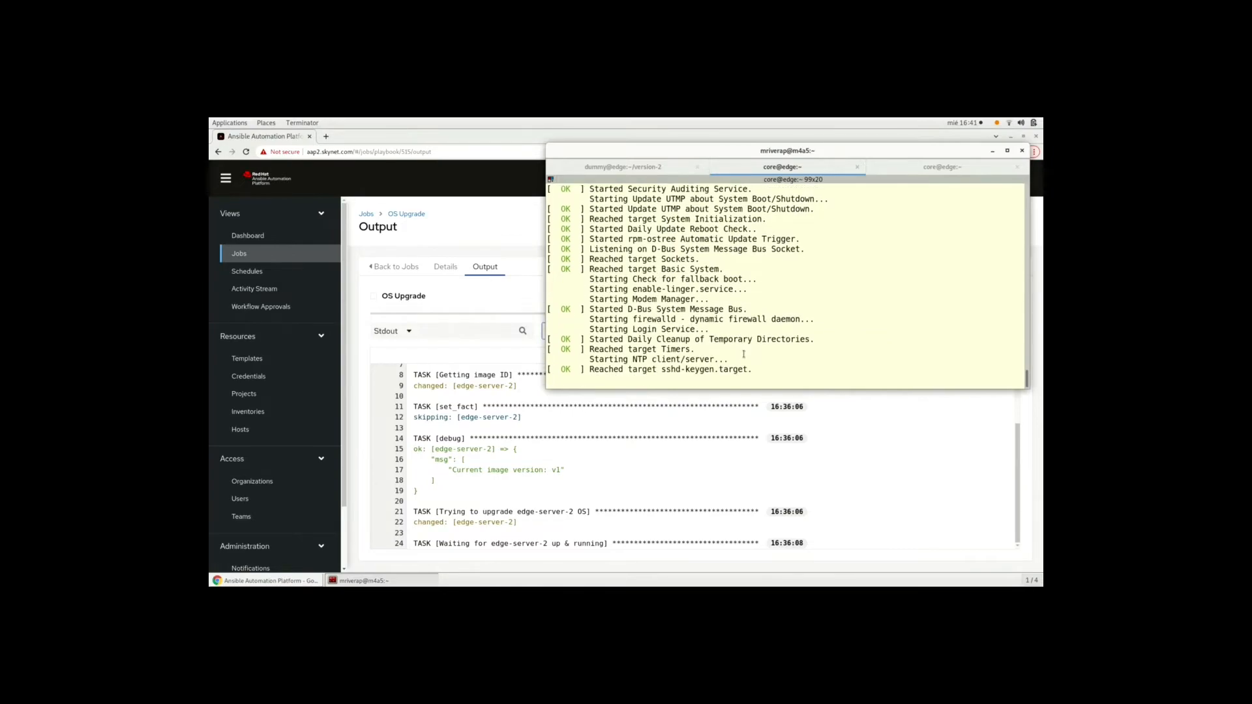
scroll(down, 3)
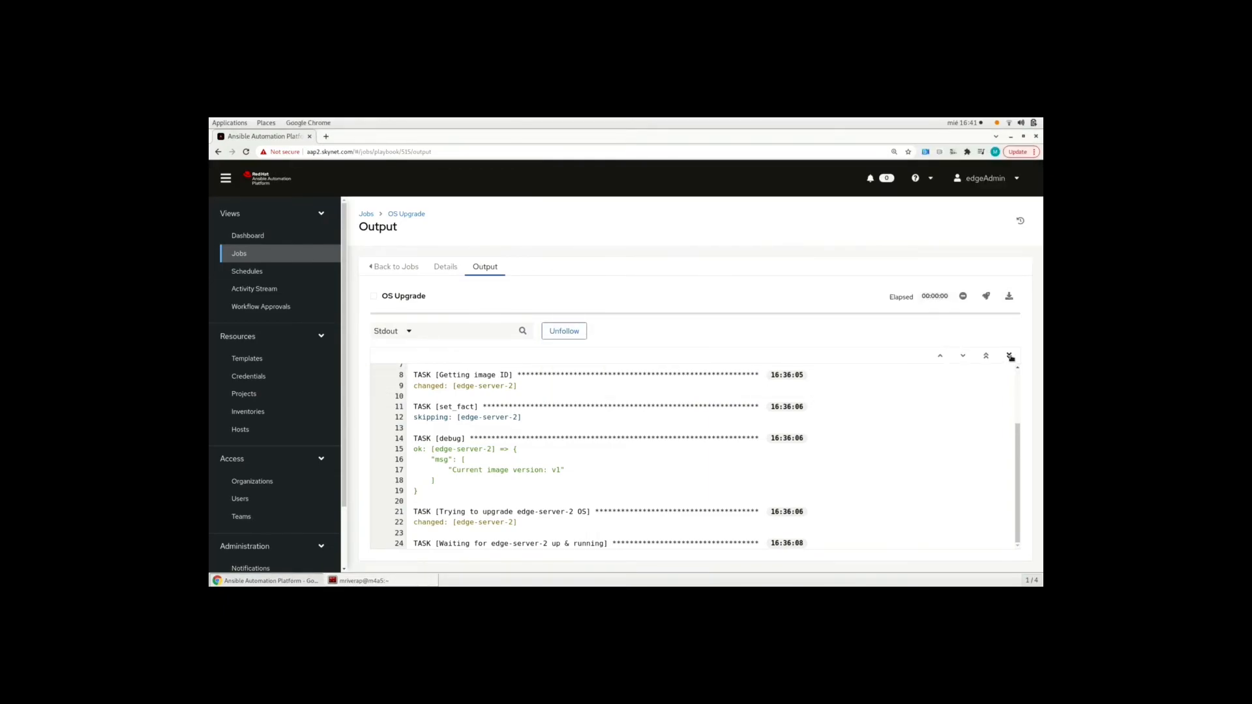
Jump to the output's end and highlight the final debug msg 'The upgrade was FAIL. Running version v1'
click(563, 330)
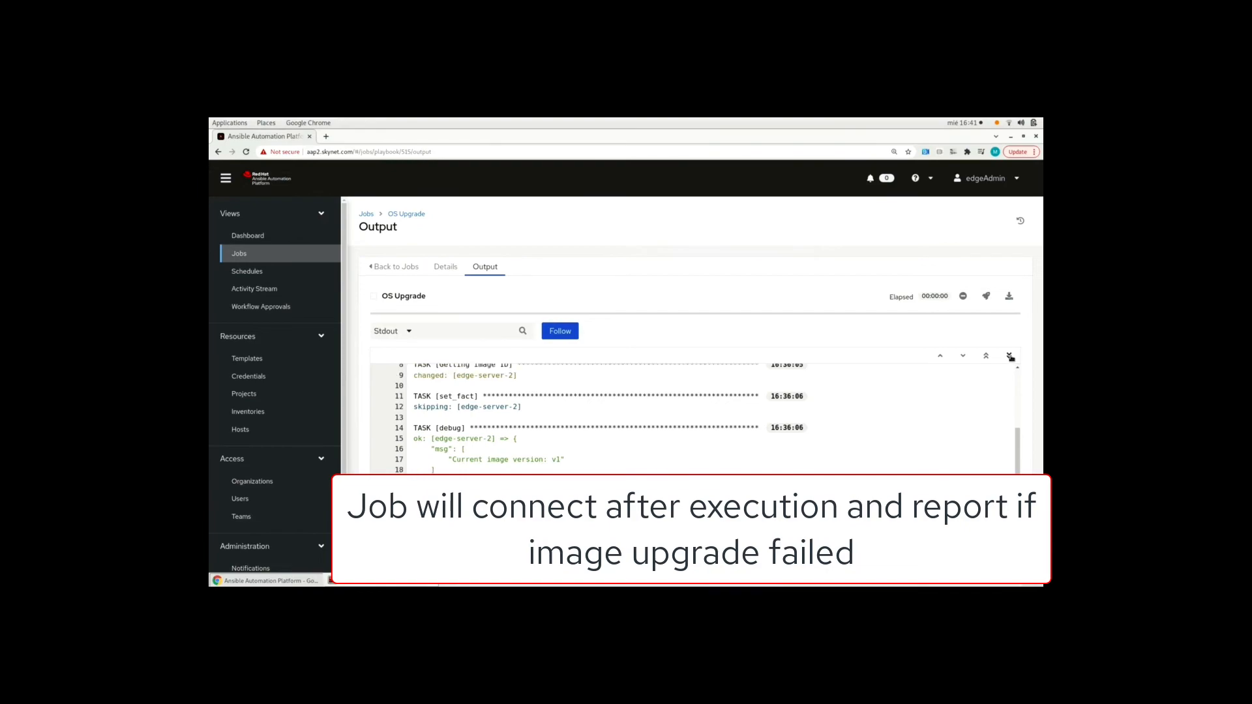
mouse_move(945, 389)
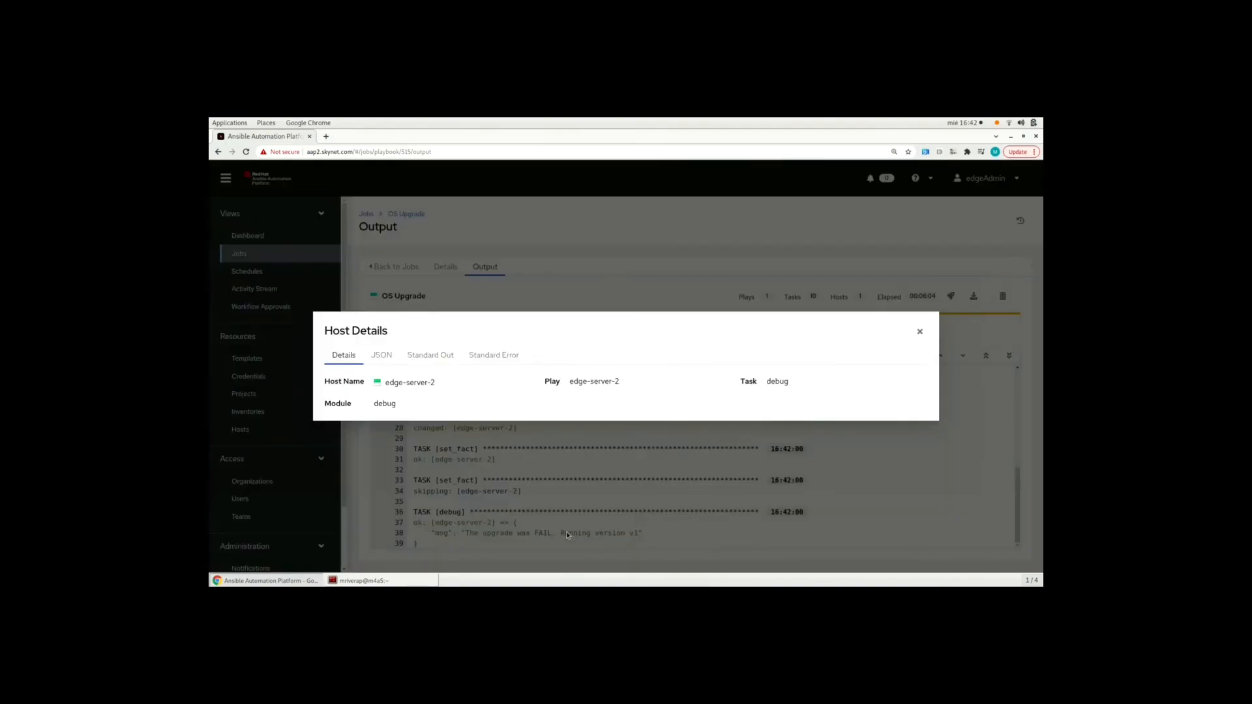
click(382, 354)
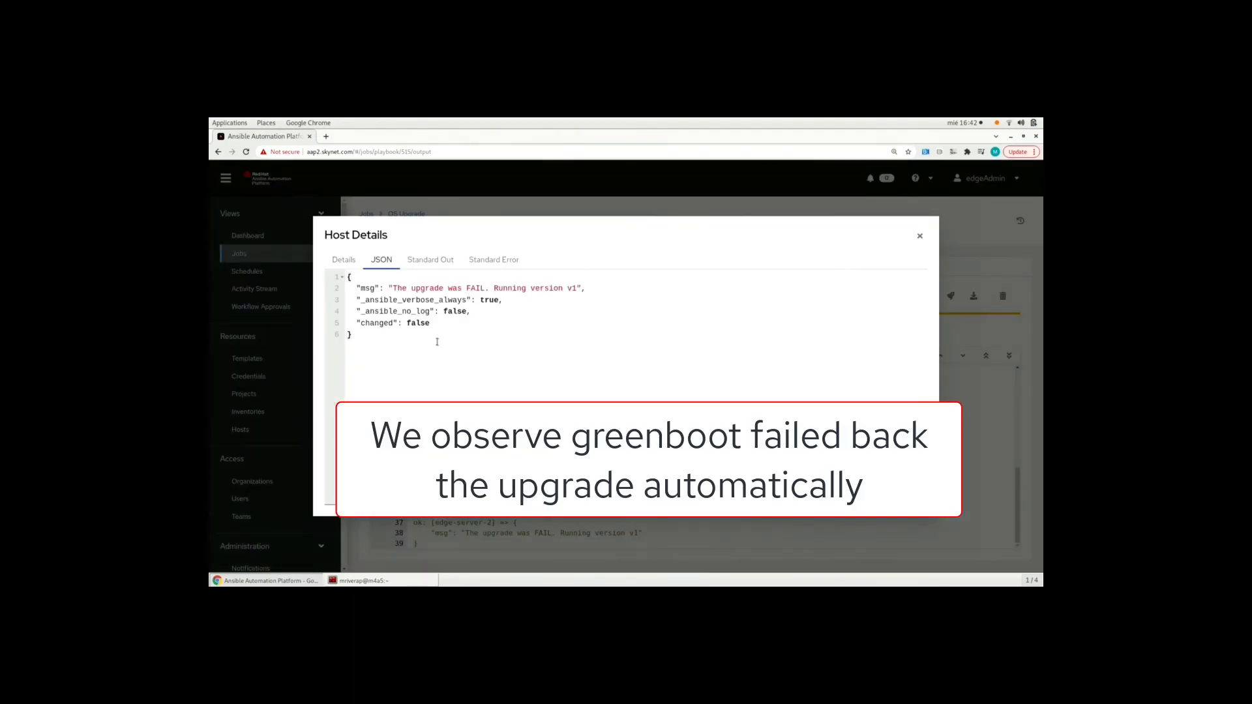
drag(389, 288, 582, 288)
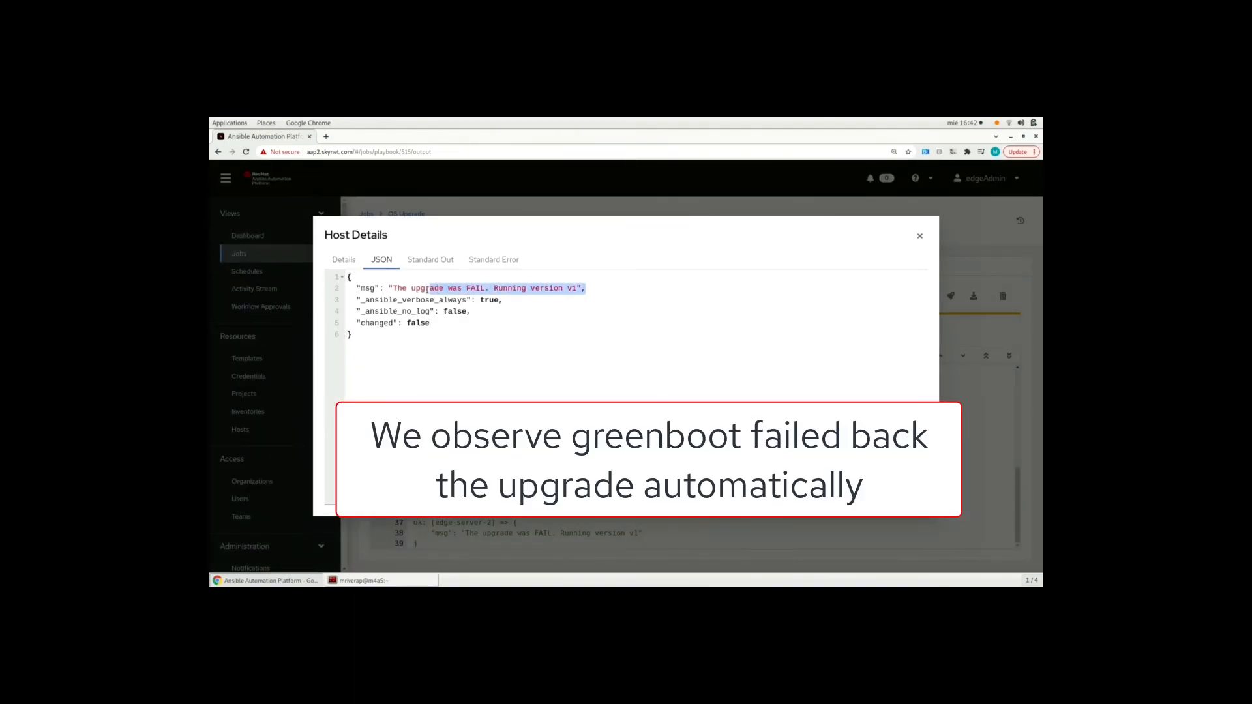